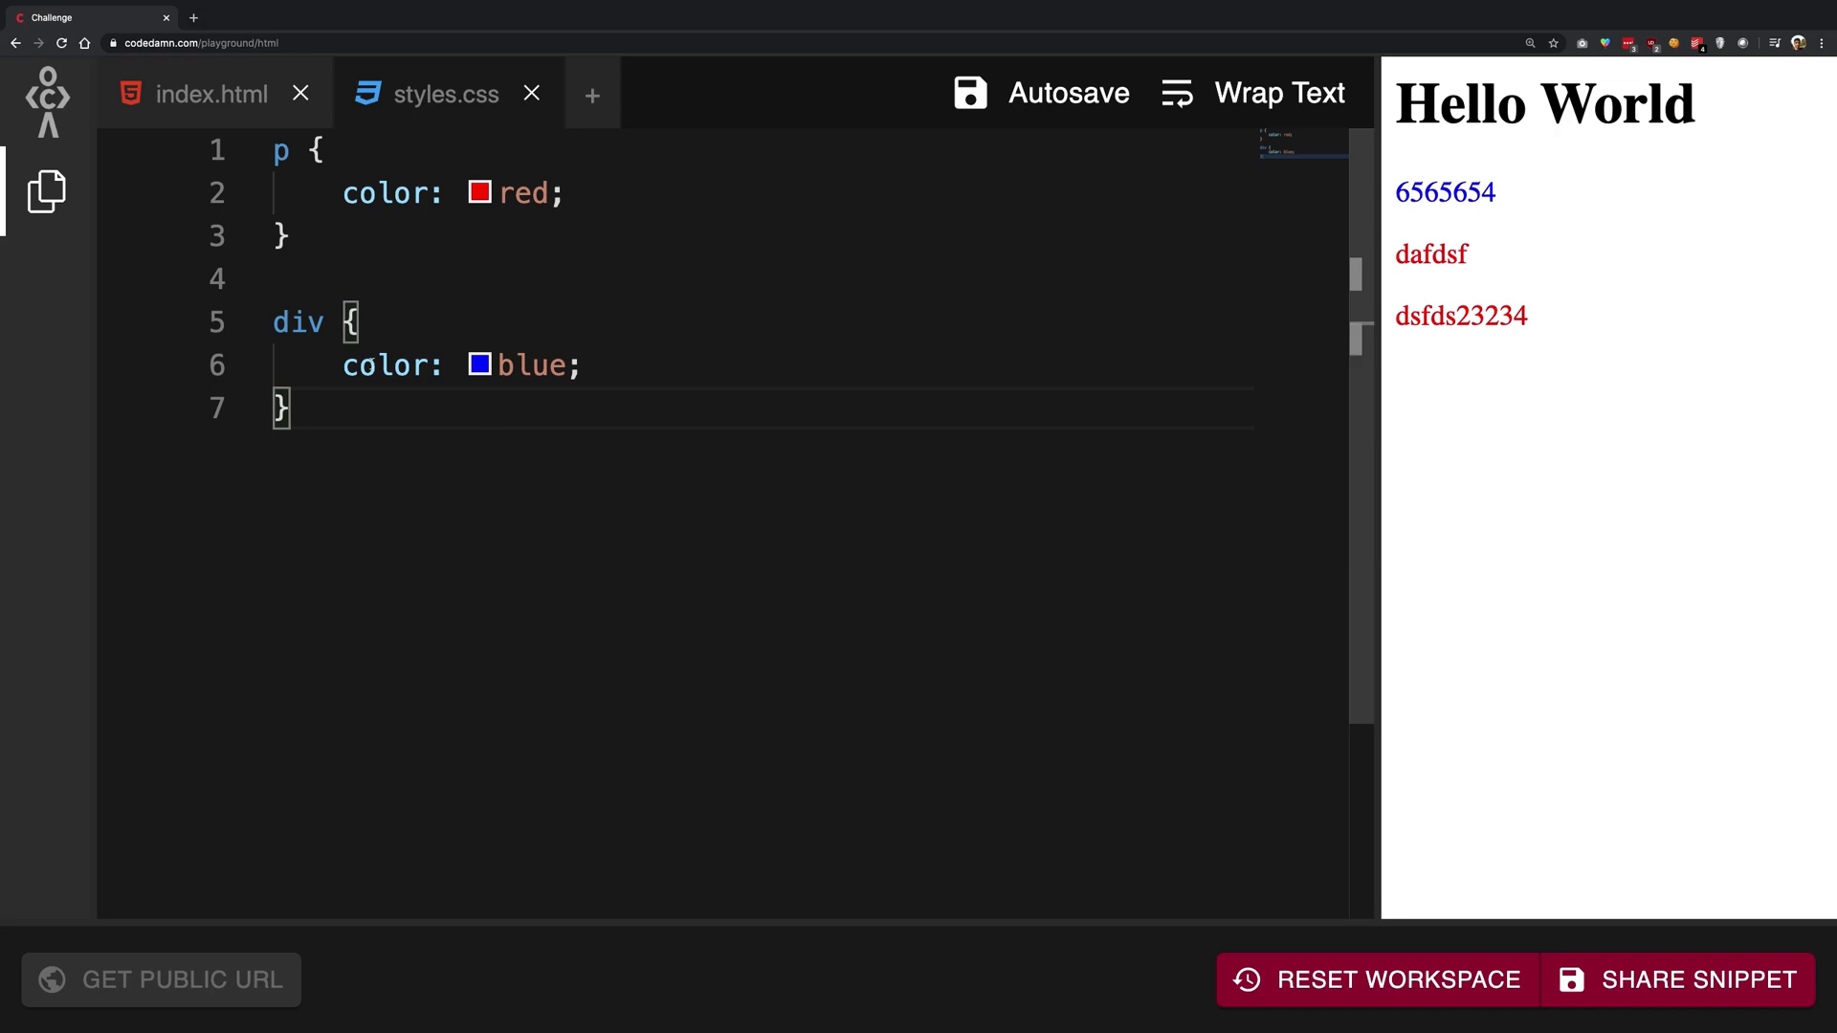
Step: Insert a blank line in the p rule right after its color: red; declaration
double_click(298, 321)
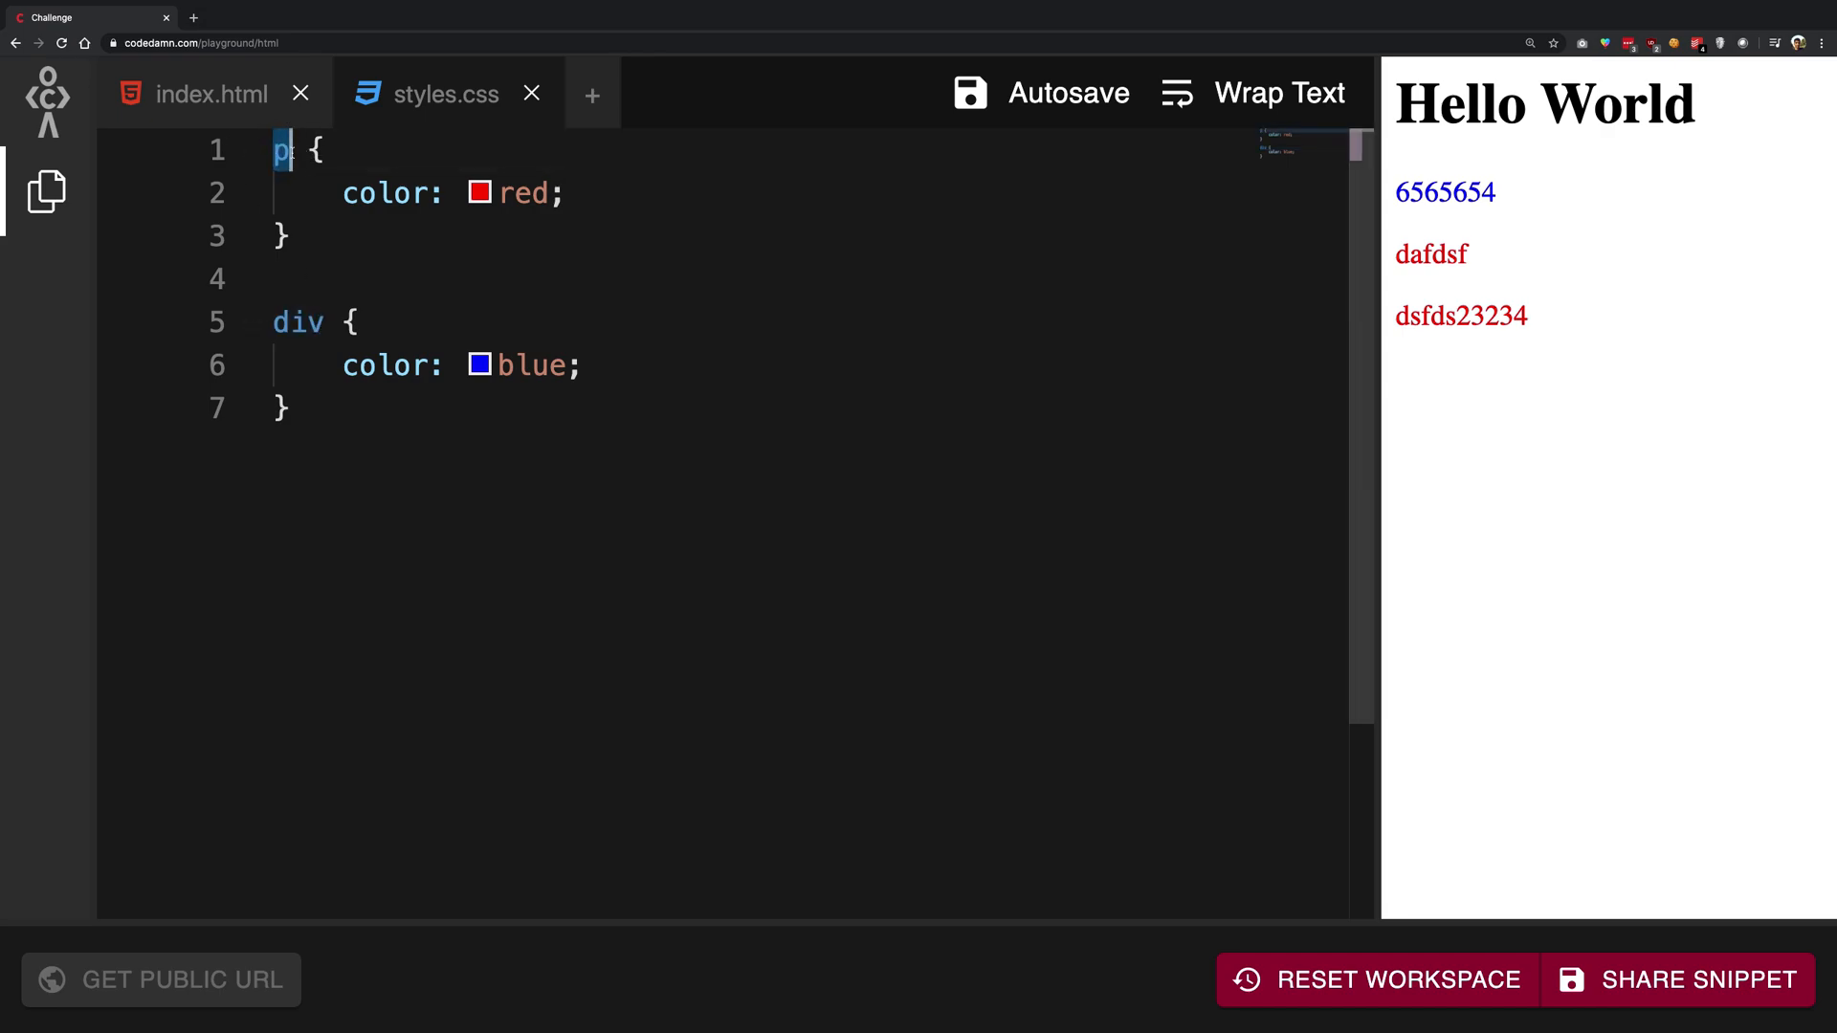
left_click(212, 93)
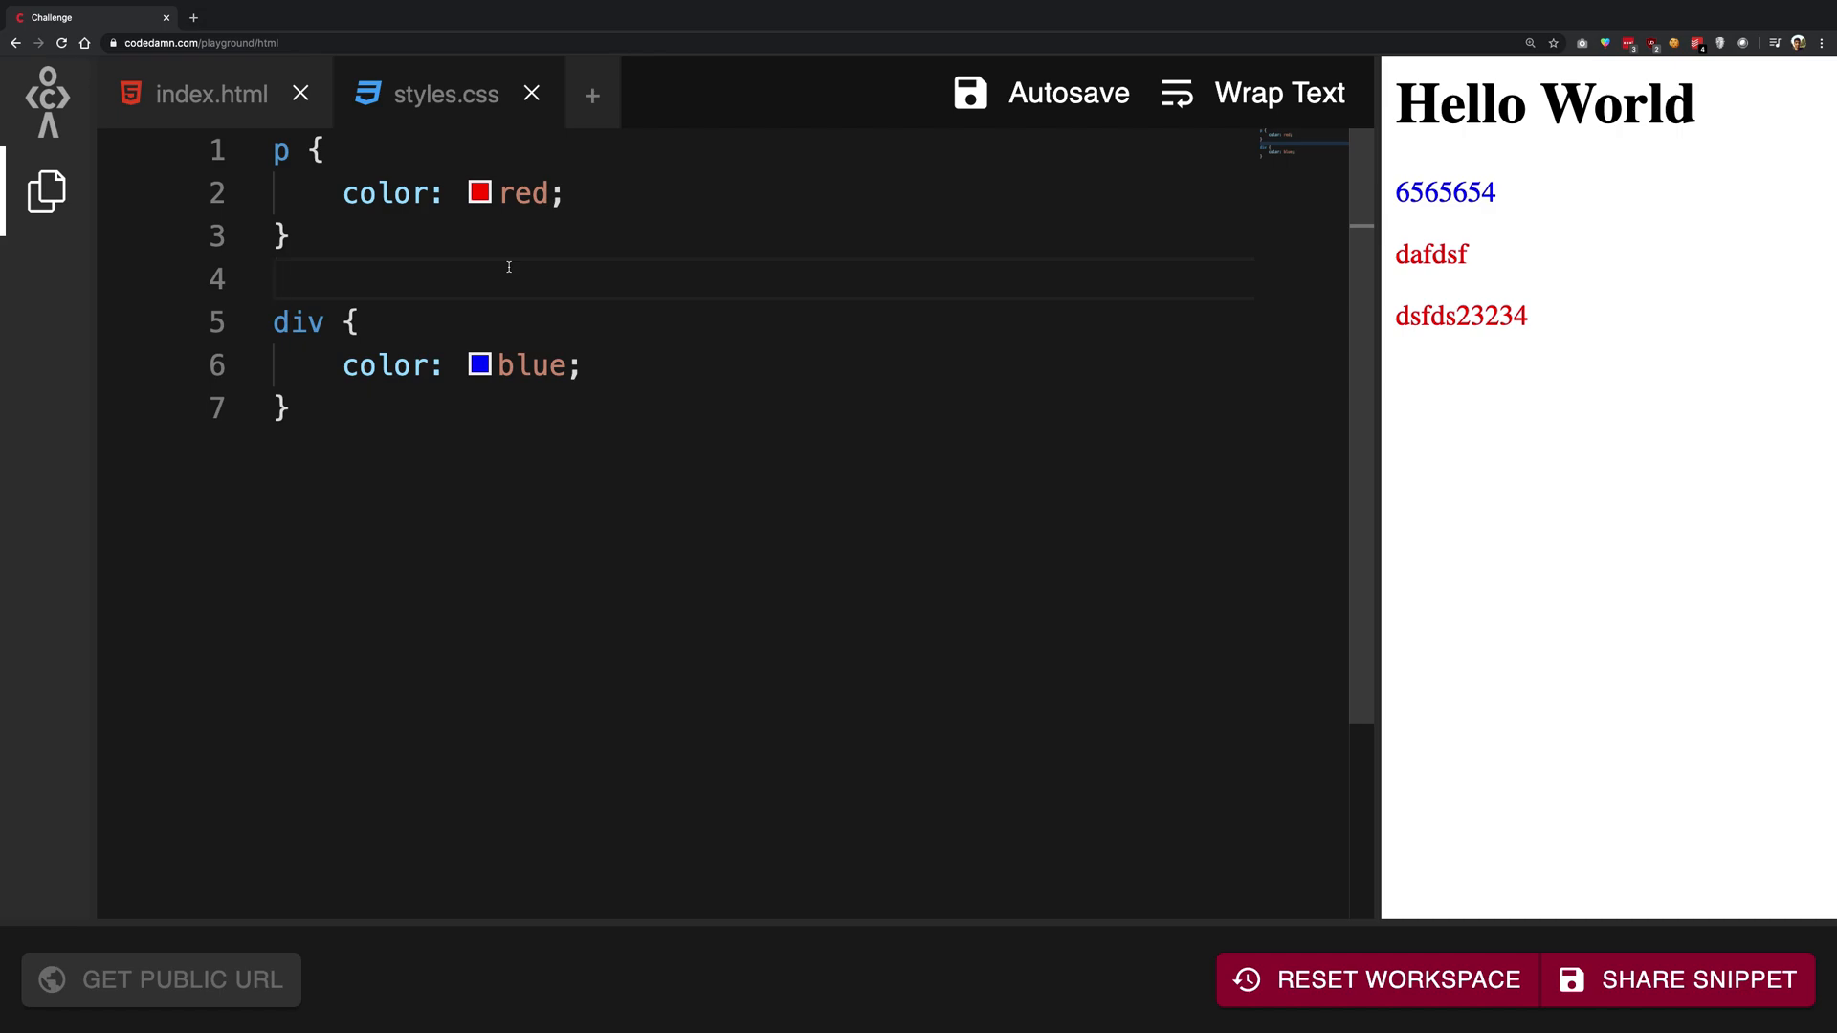
left_click_drag(314, 150, 287, 235)
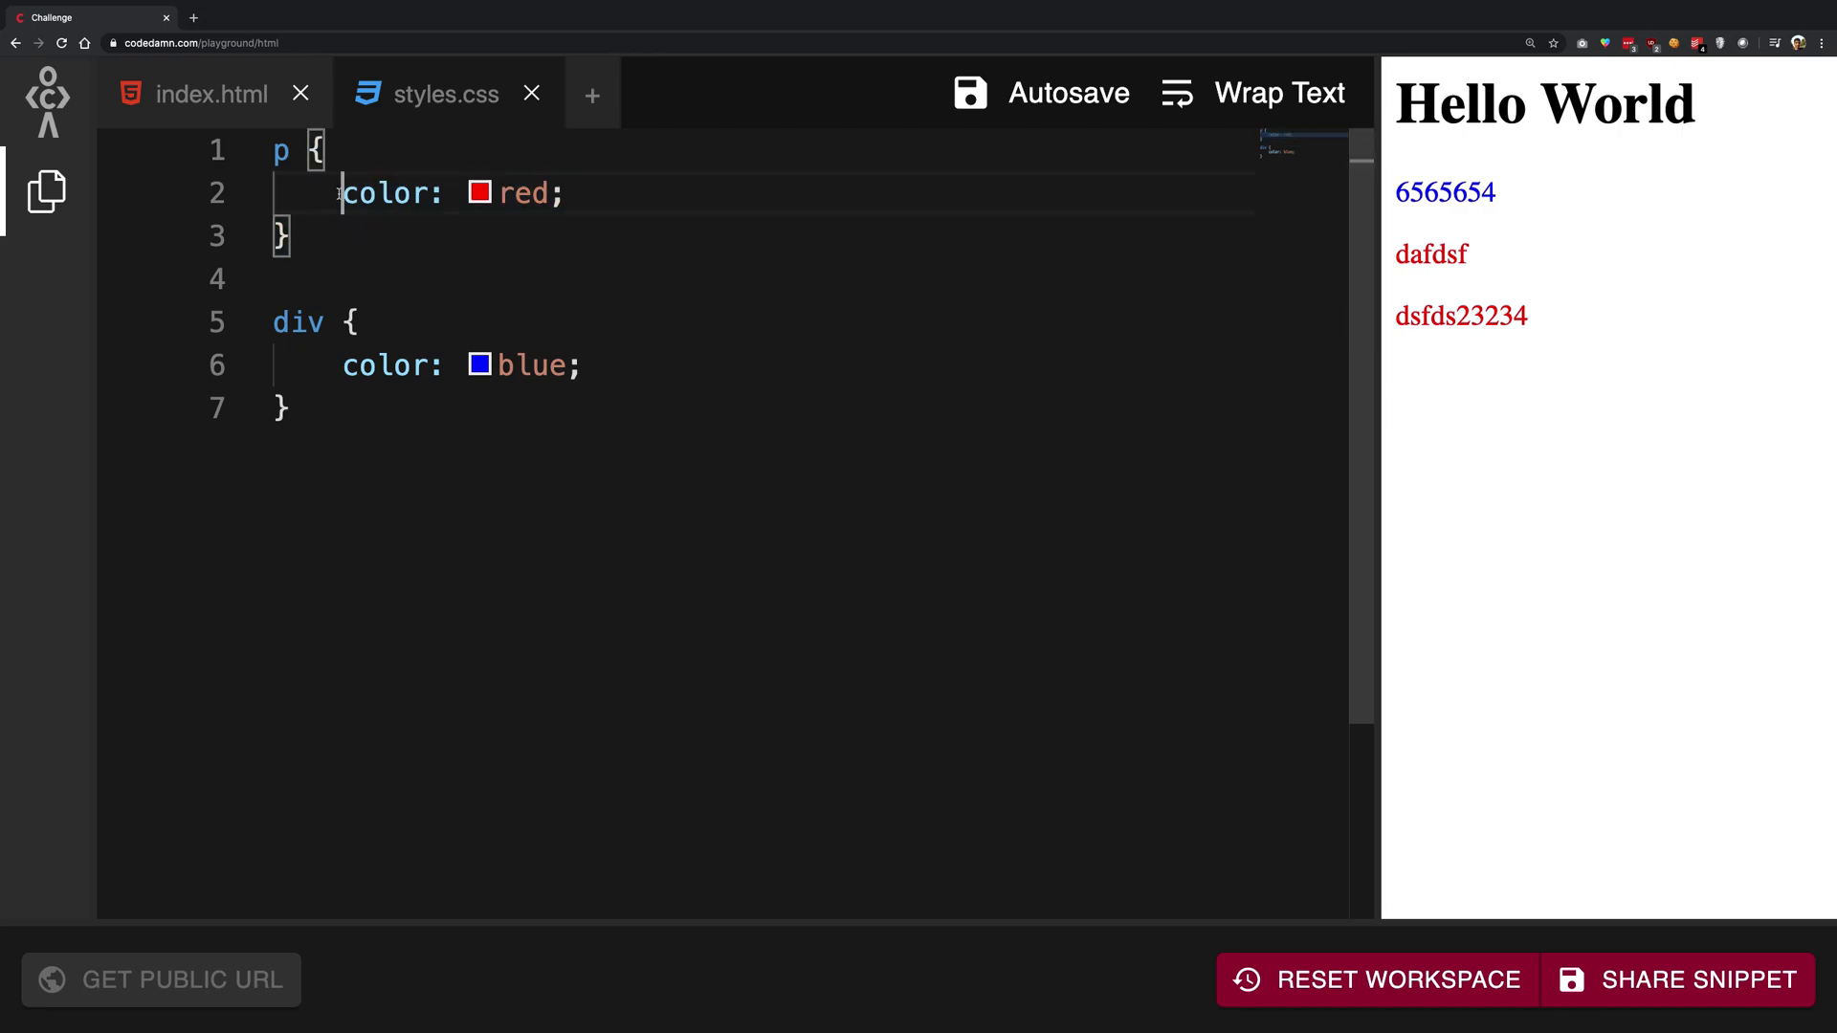
key("Enter")
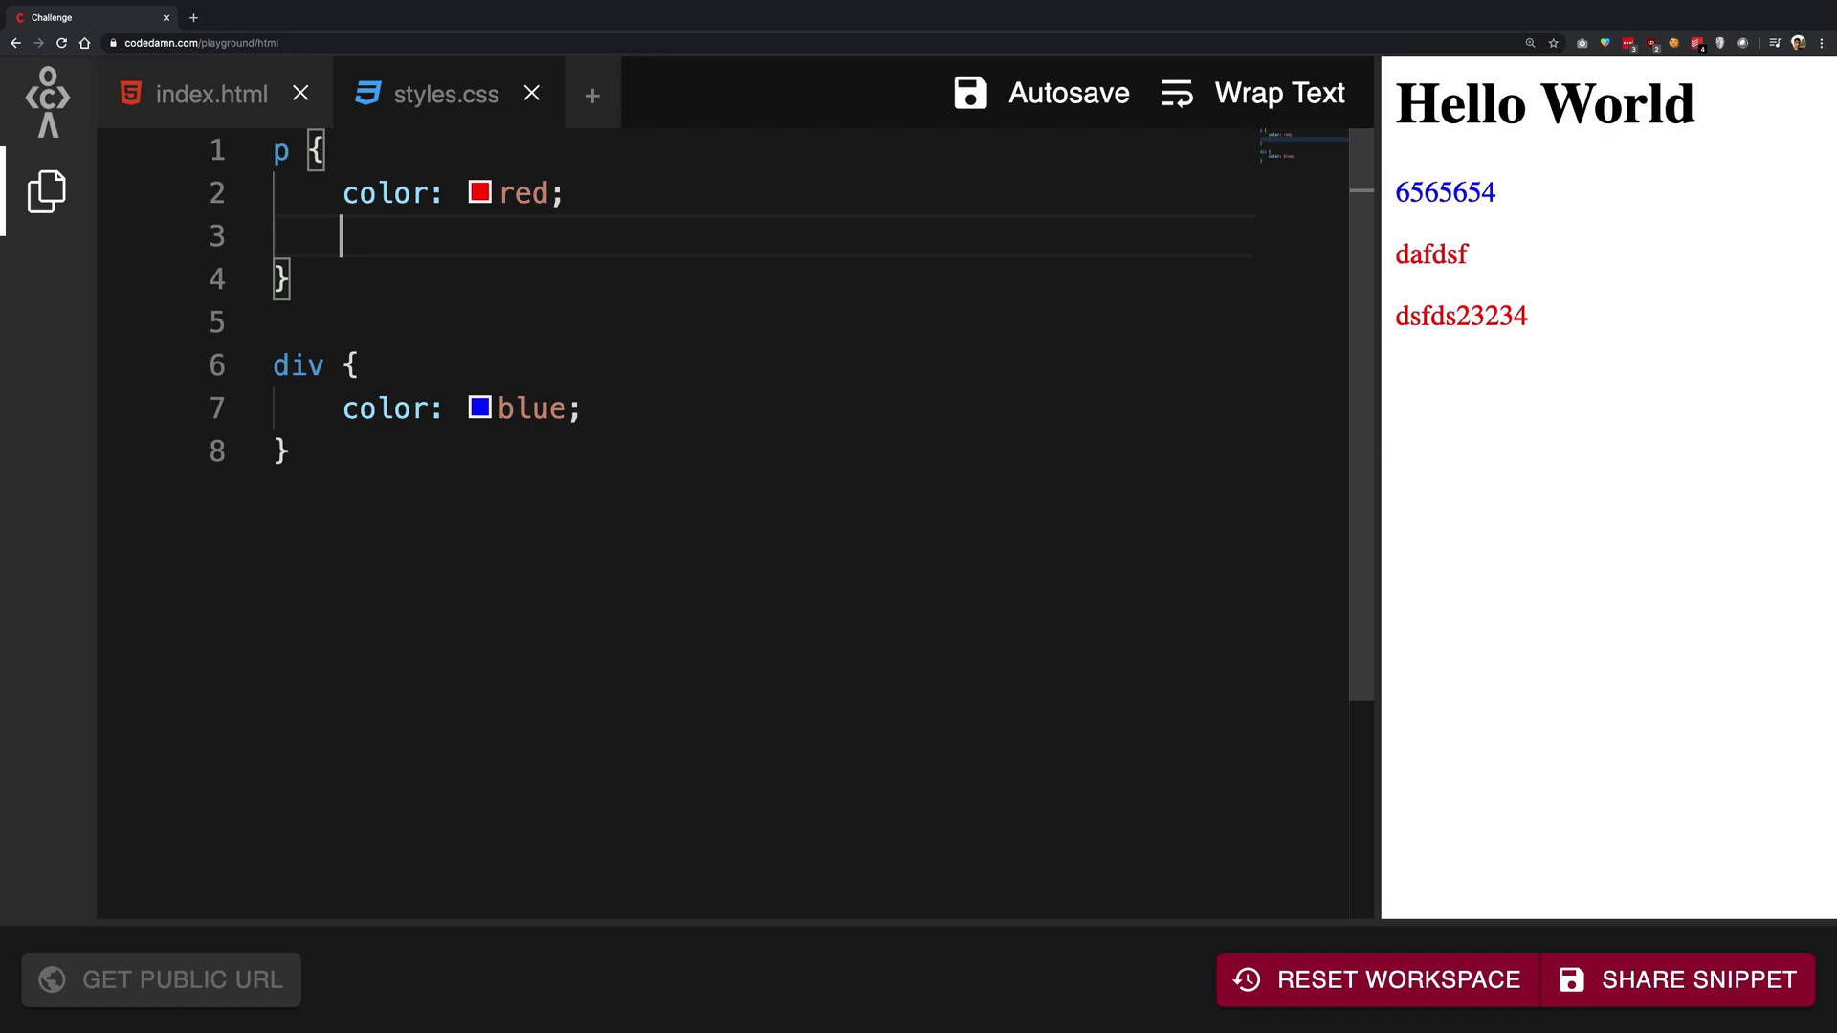
Step: Declare color: black; in the p rule so preview paragraphs turn black, then select the rule
type("color:")
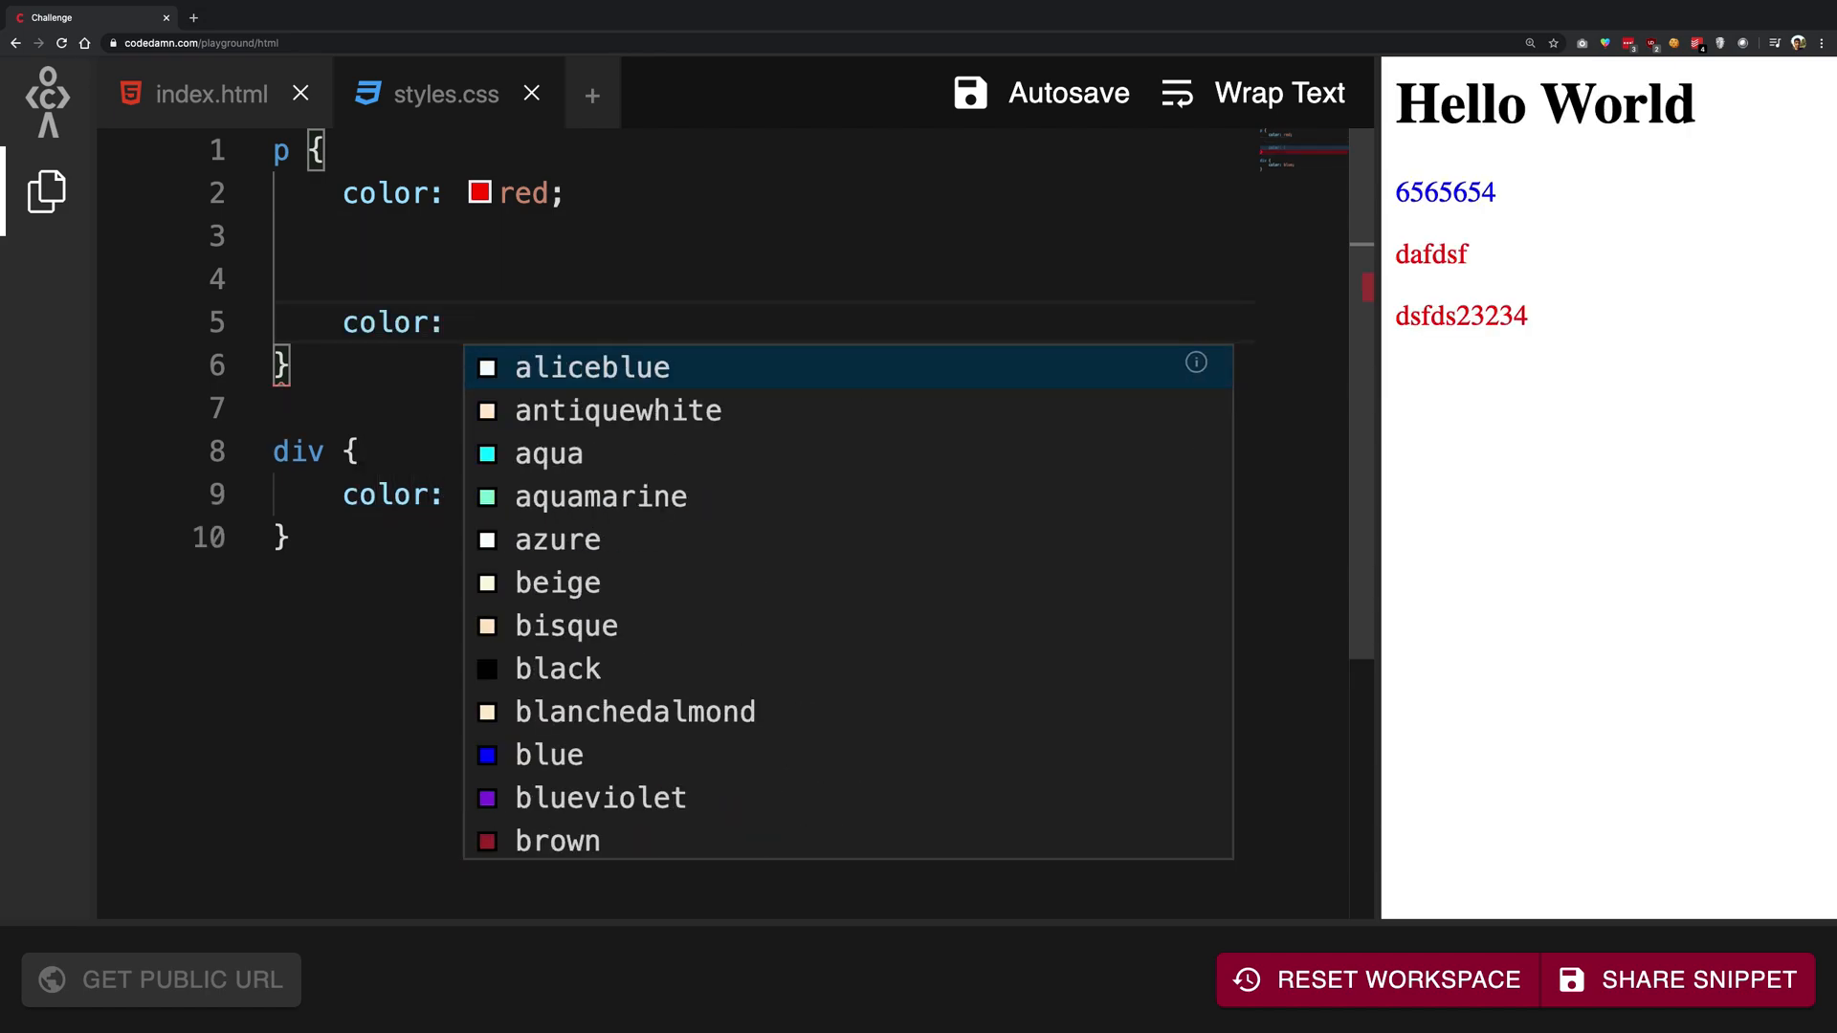
type("black;")
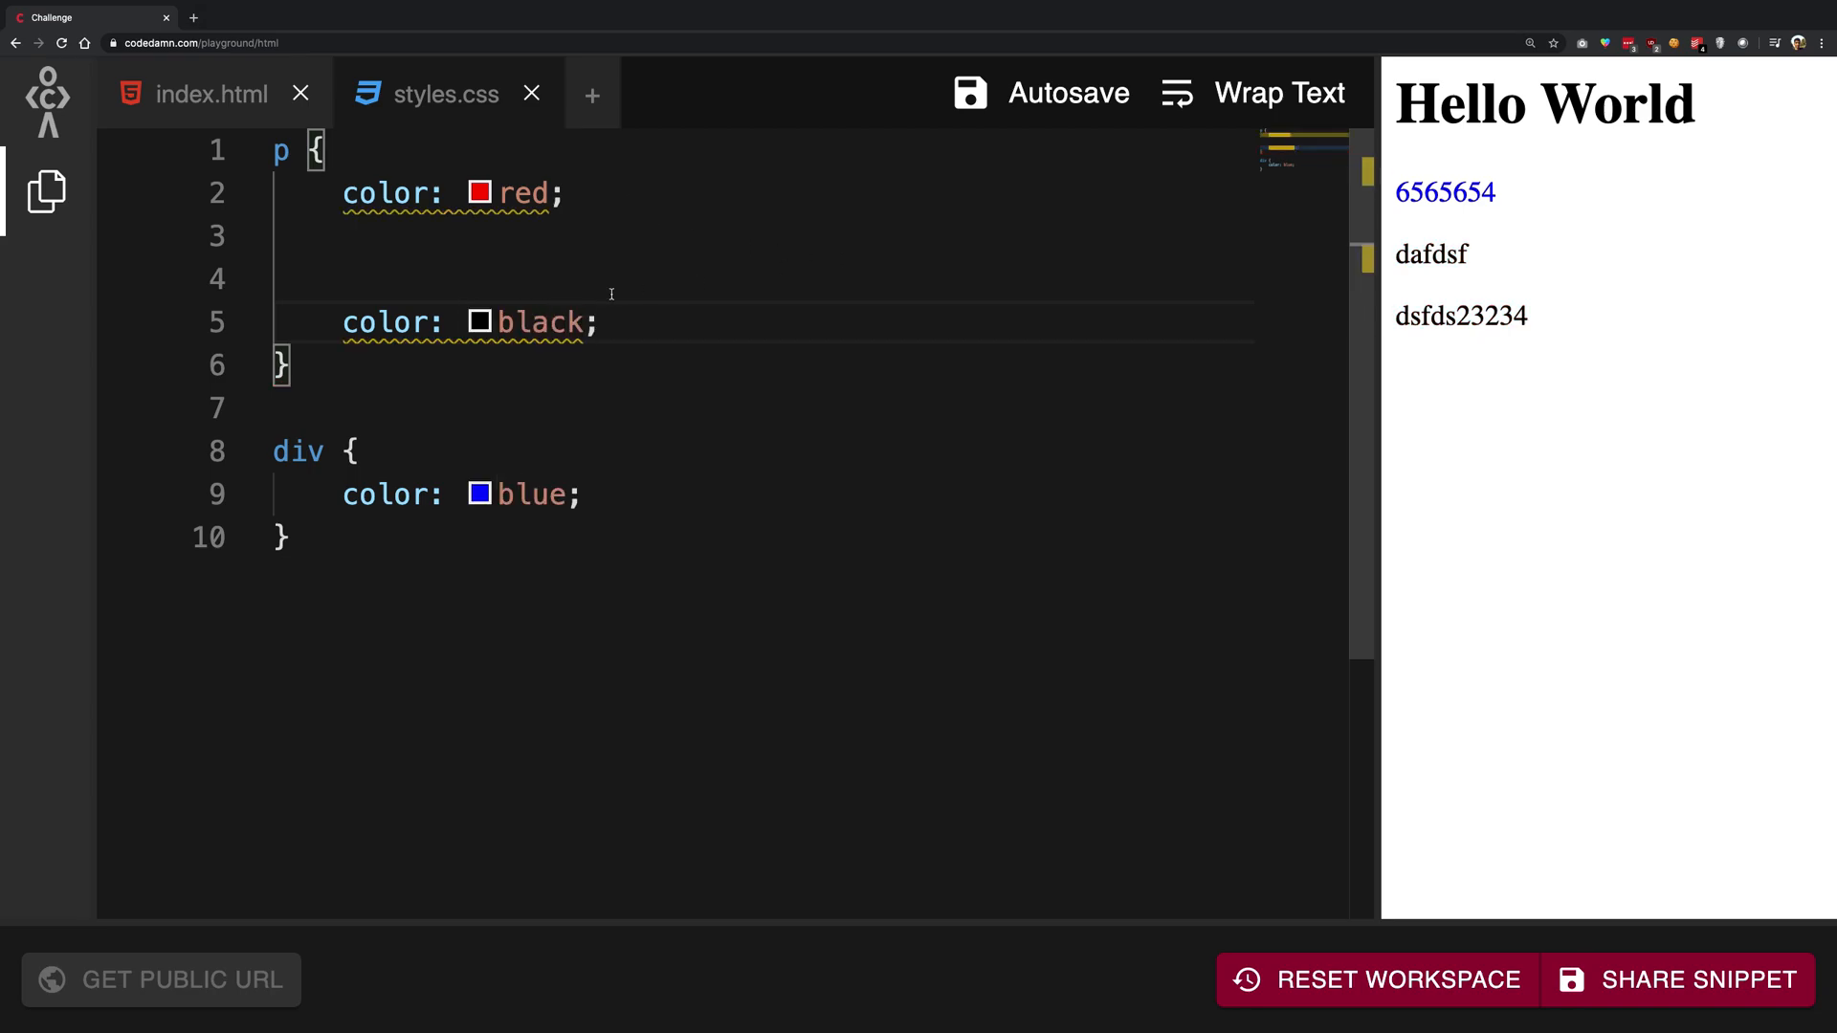
left_click_drag(1416, 255, 1485, 316)
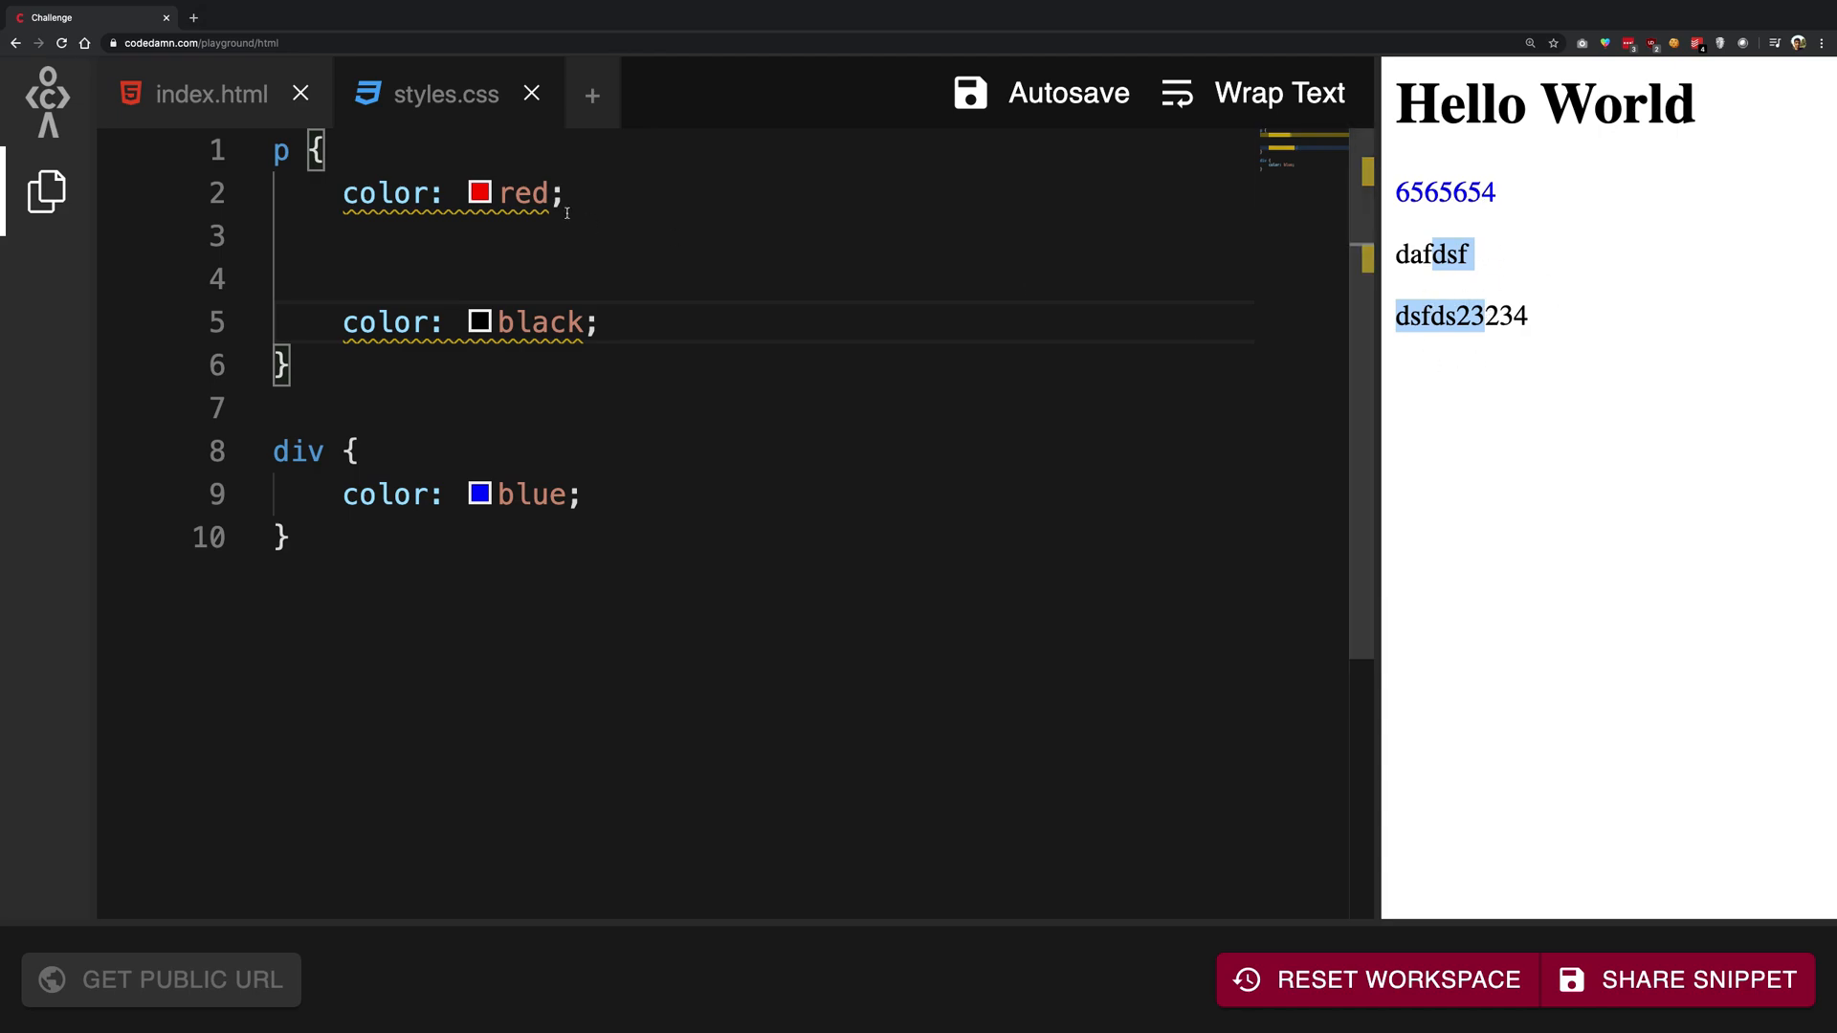
mouse_move(391, 321)
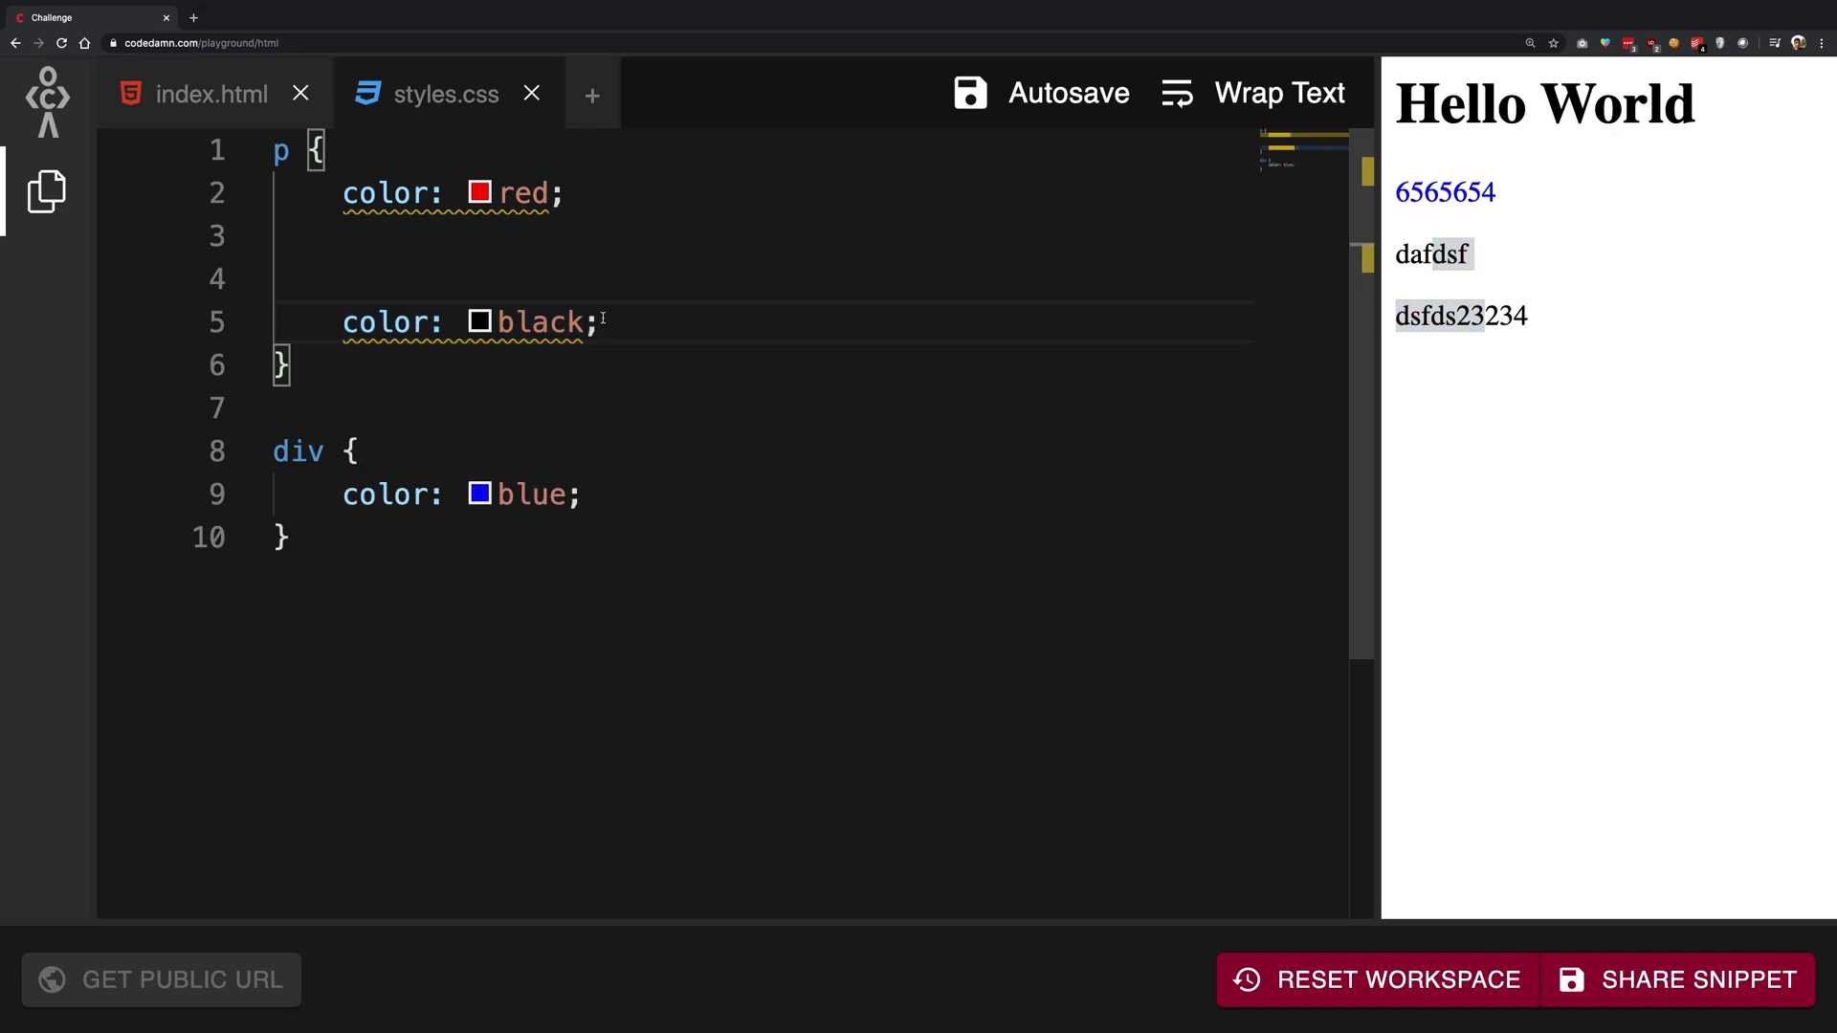
left_click(478, 322)
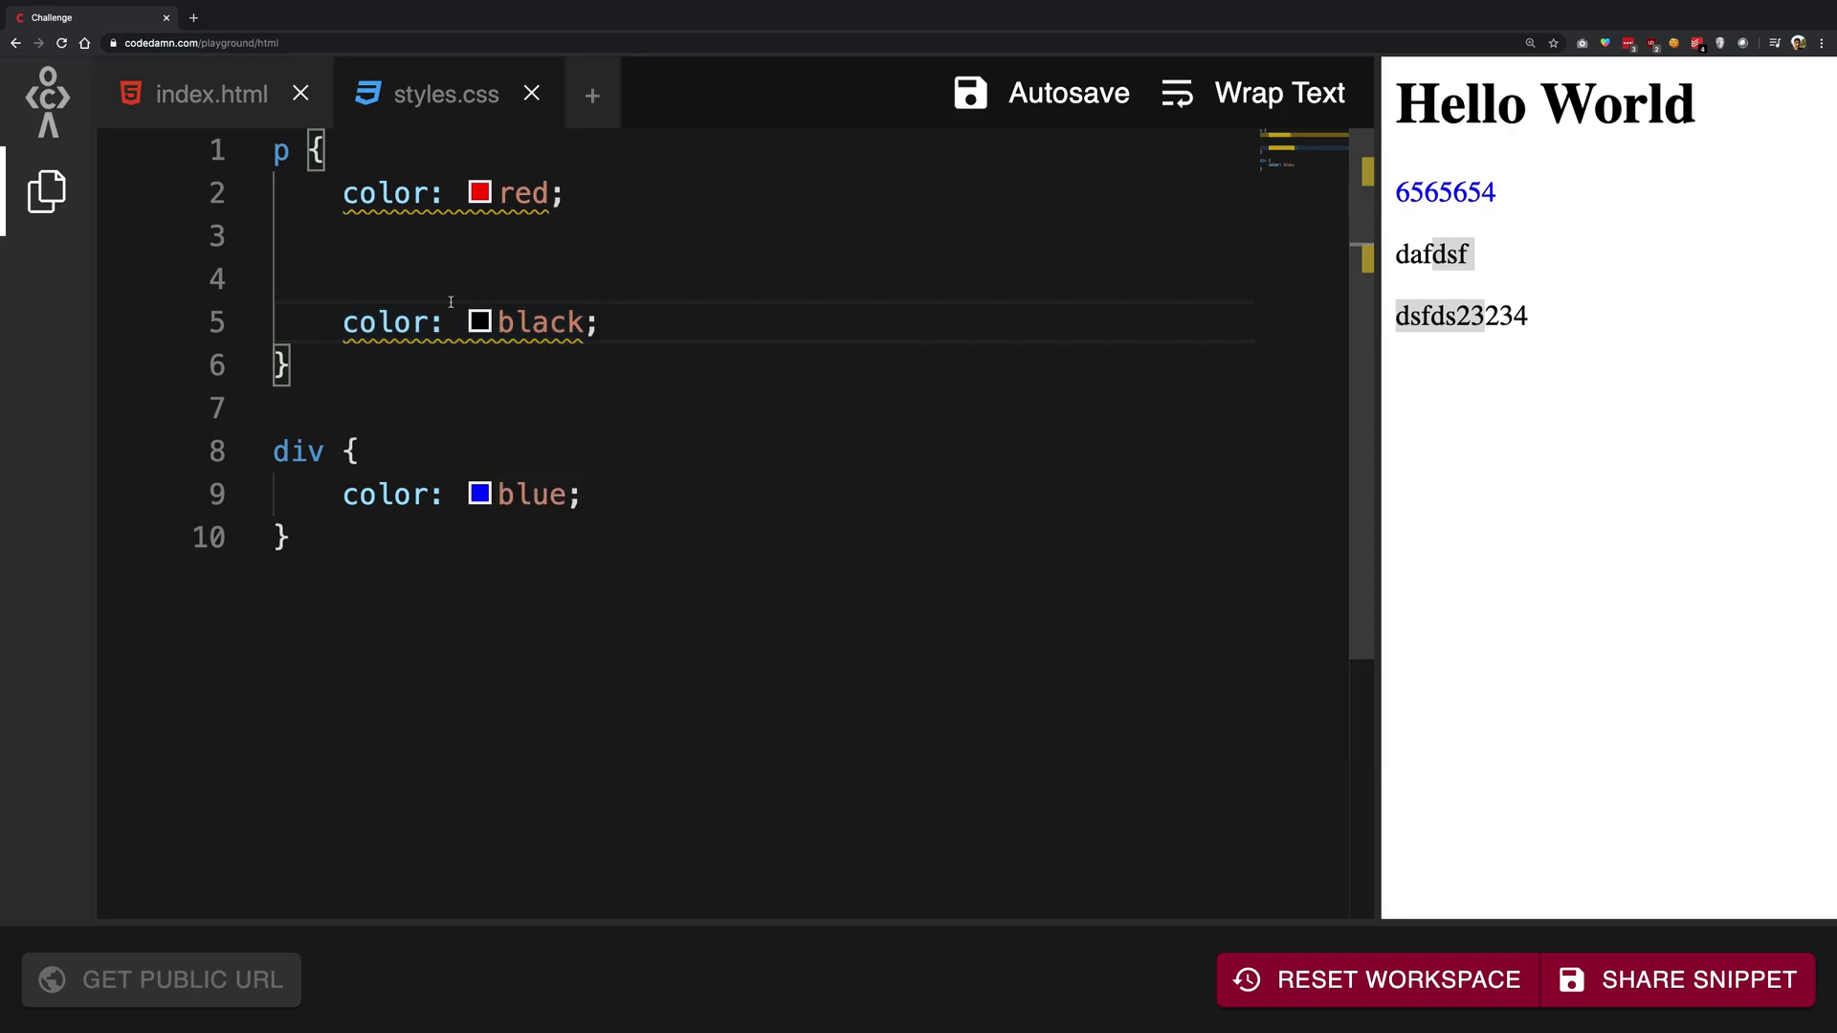
left_click_drag(312, 149, 293, 366)
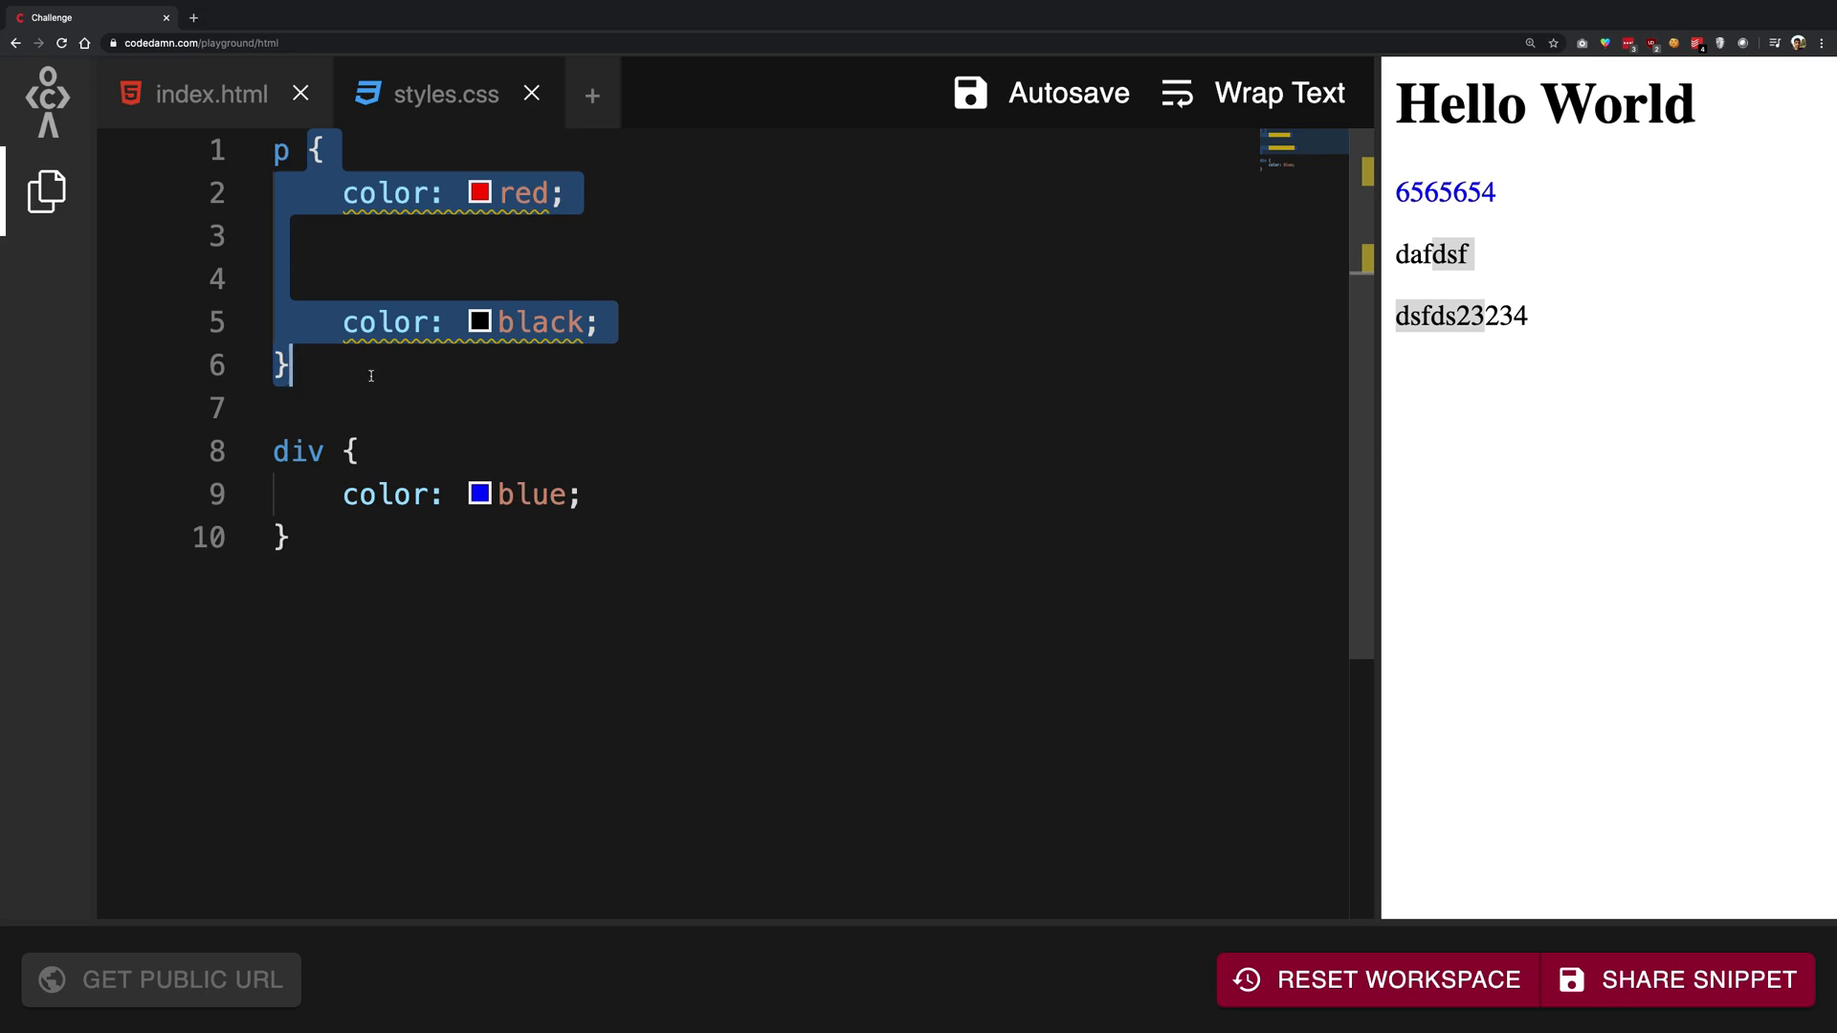
mouse_move(398, 191)
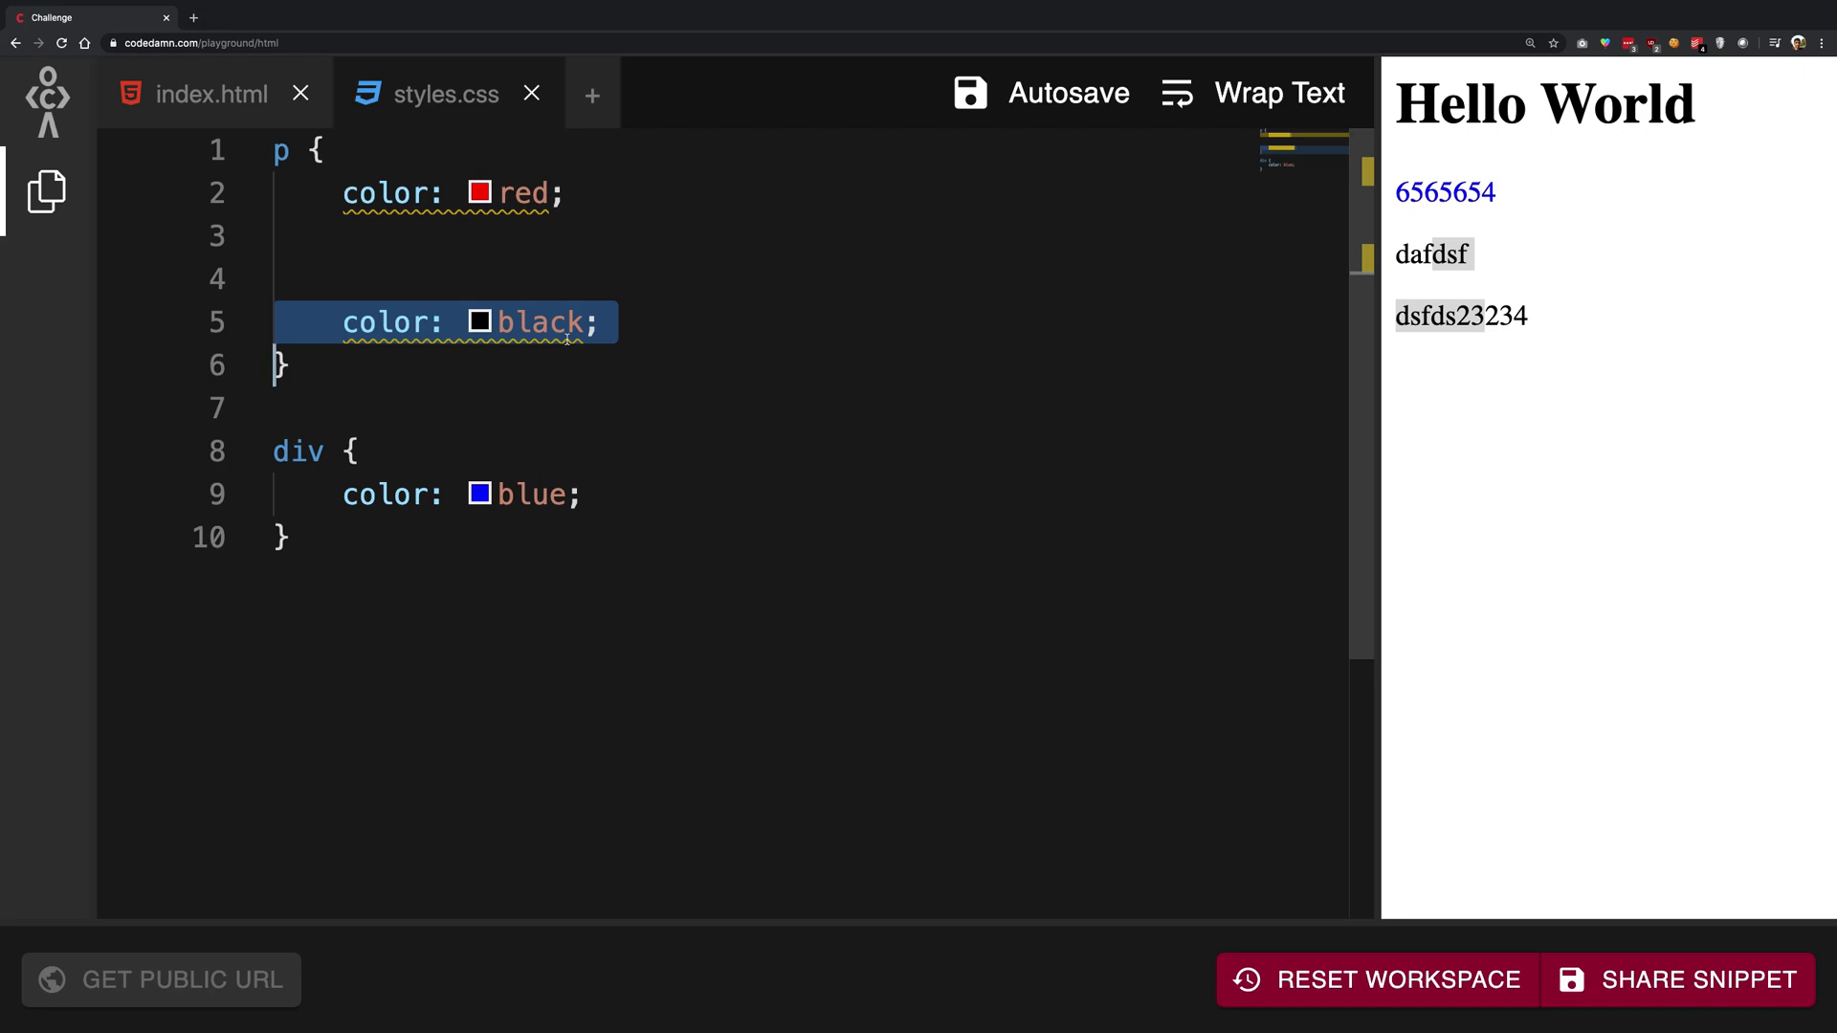
Step: Delete the black declaration and extra lines so the p rule only keeps color: red;
key("Delete")
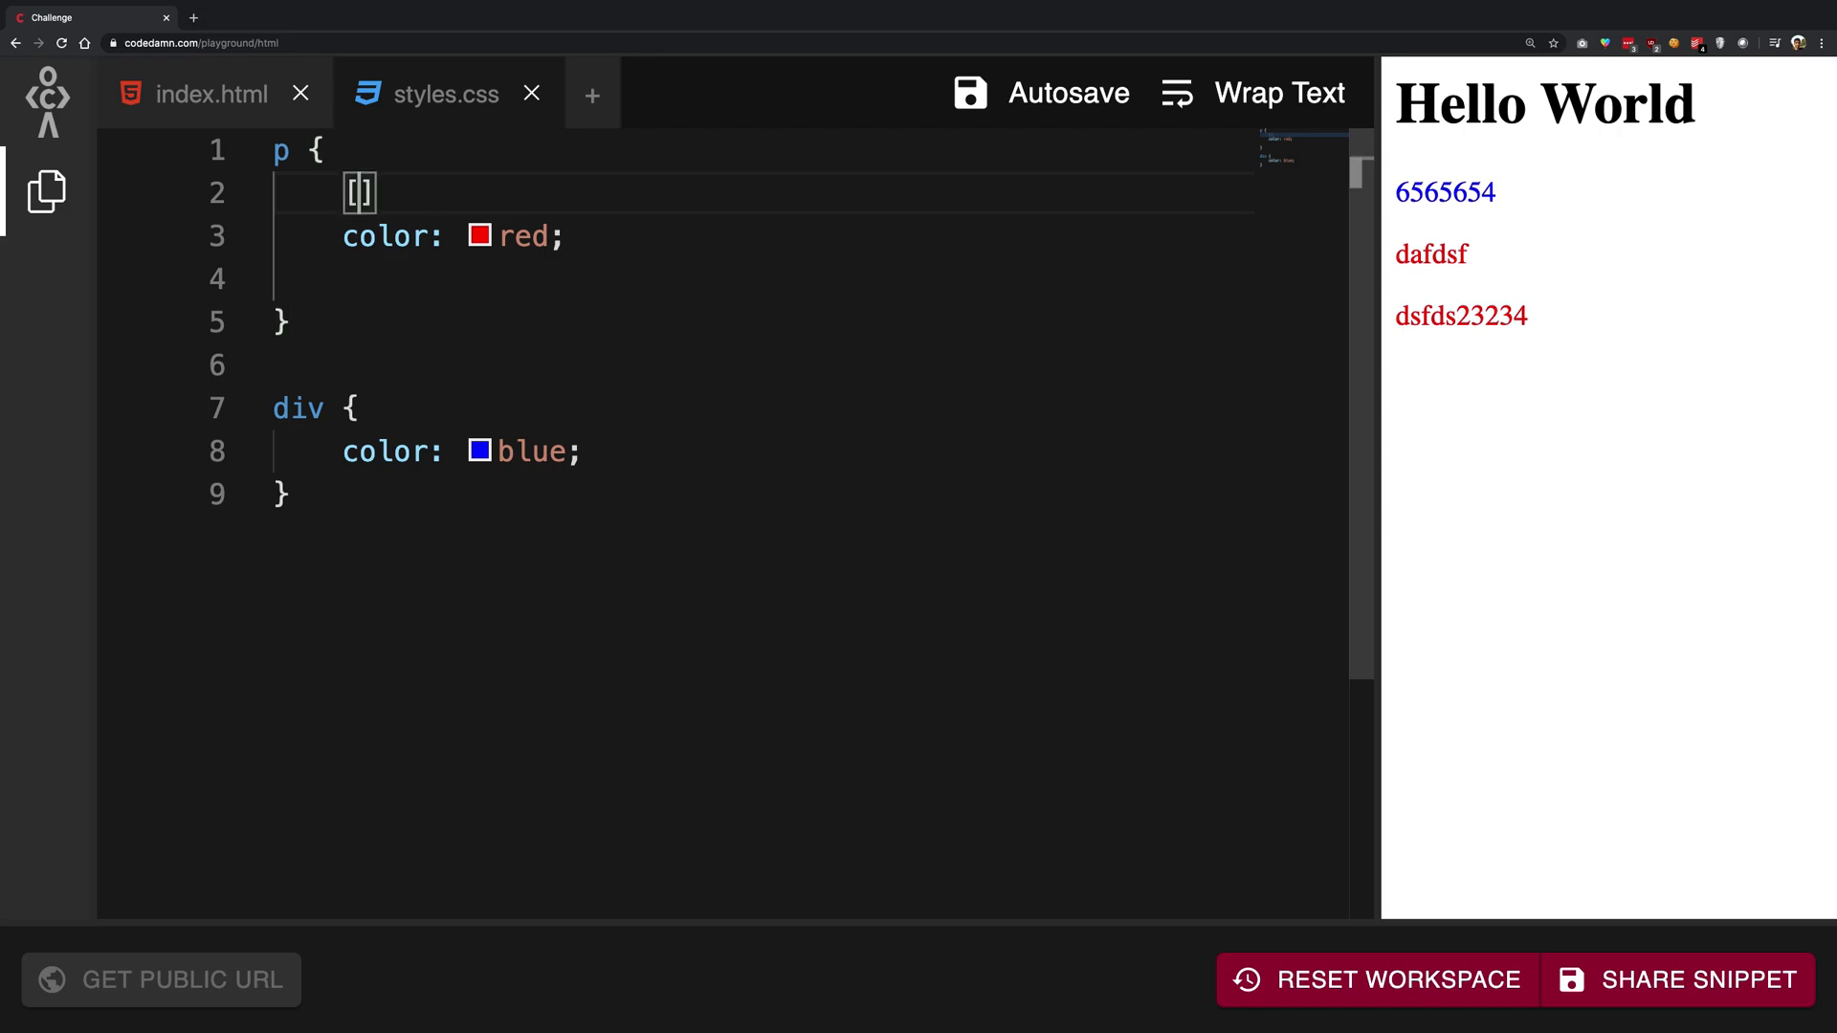
type("[NAME]:")
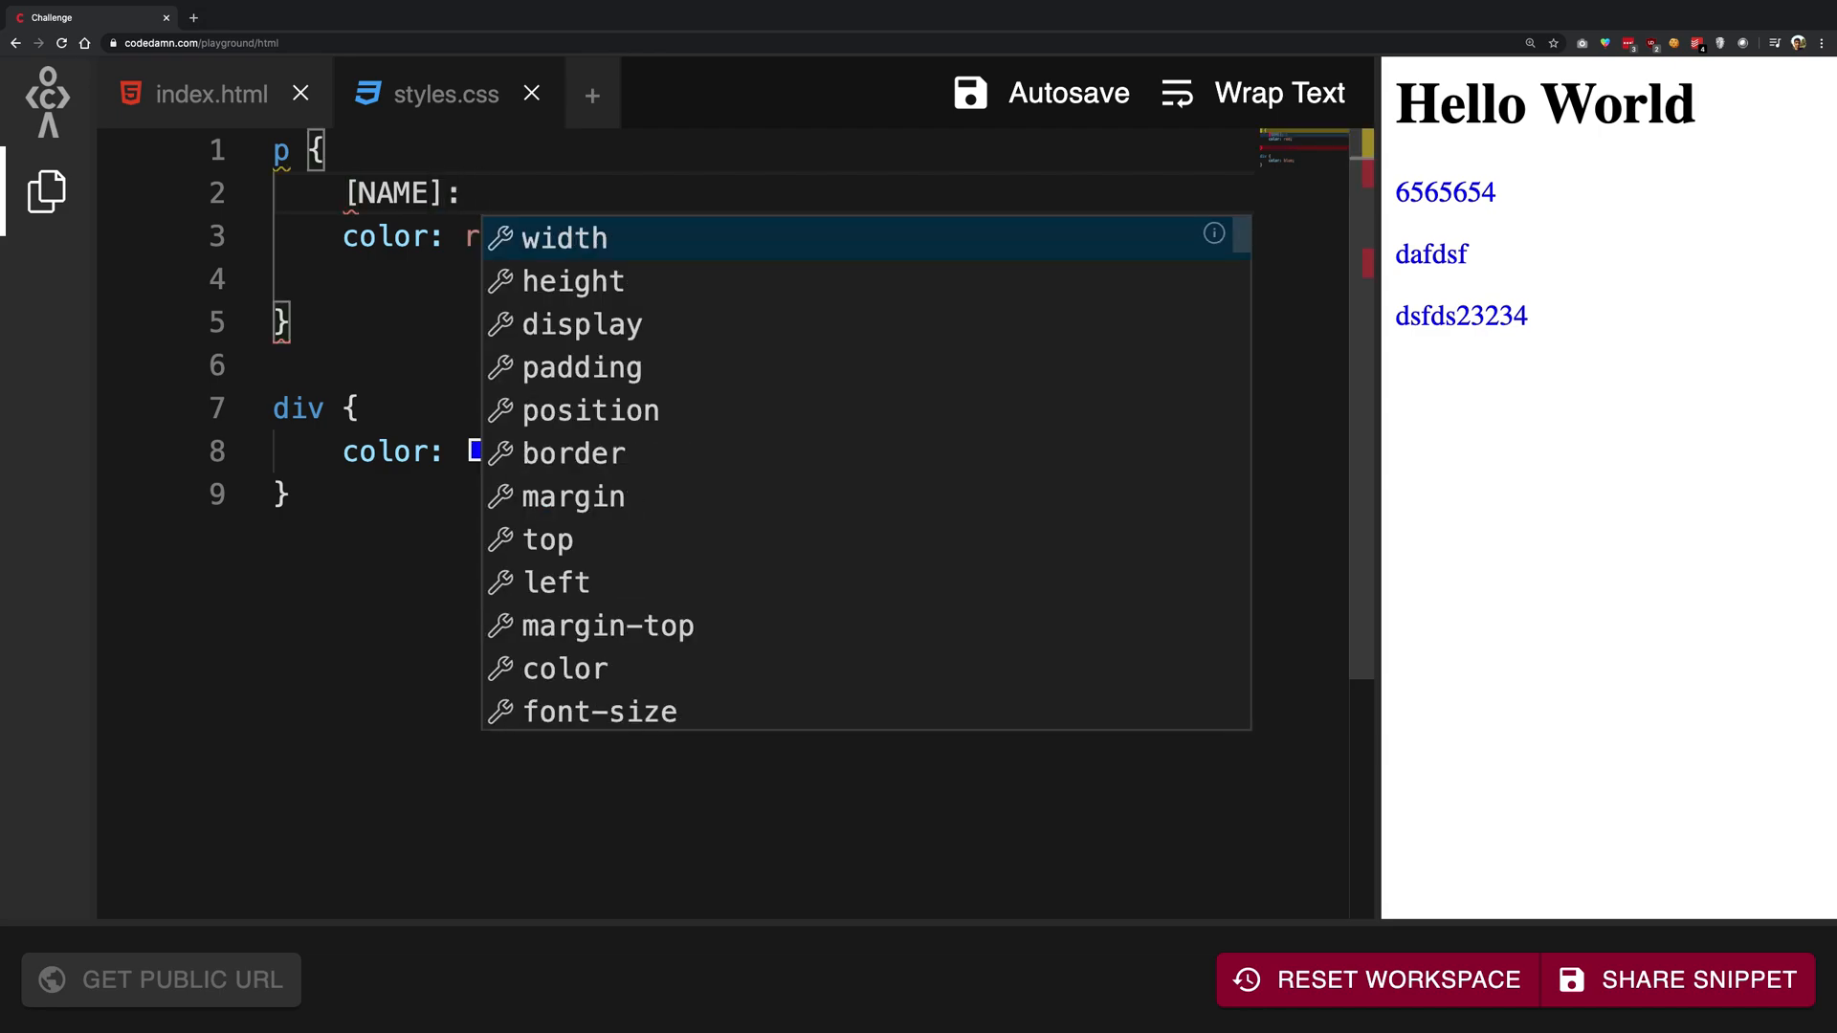
type("[VALE]")
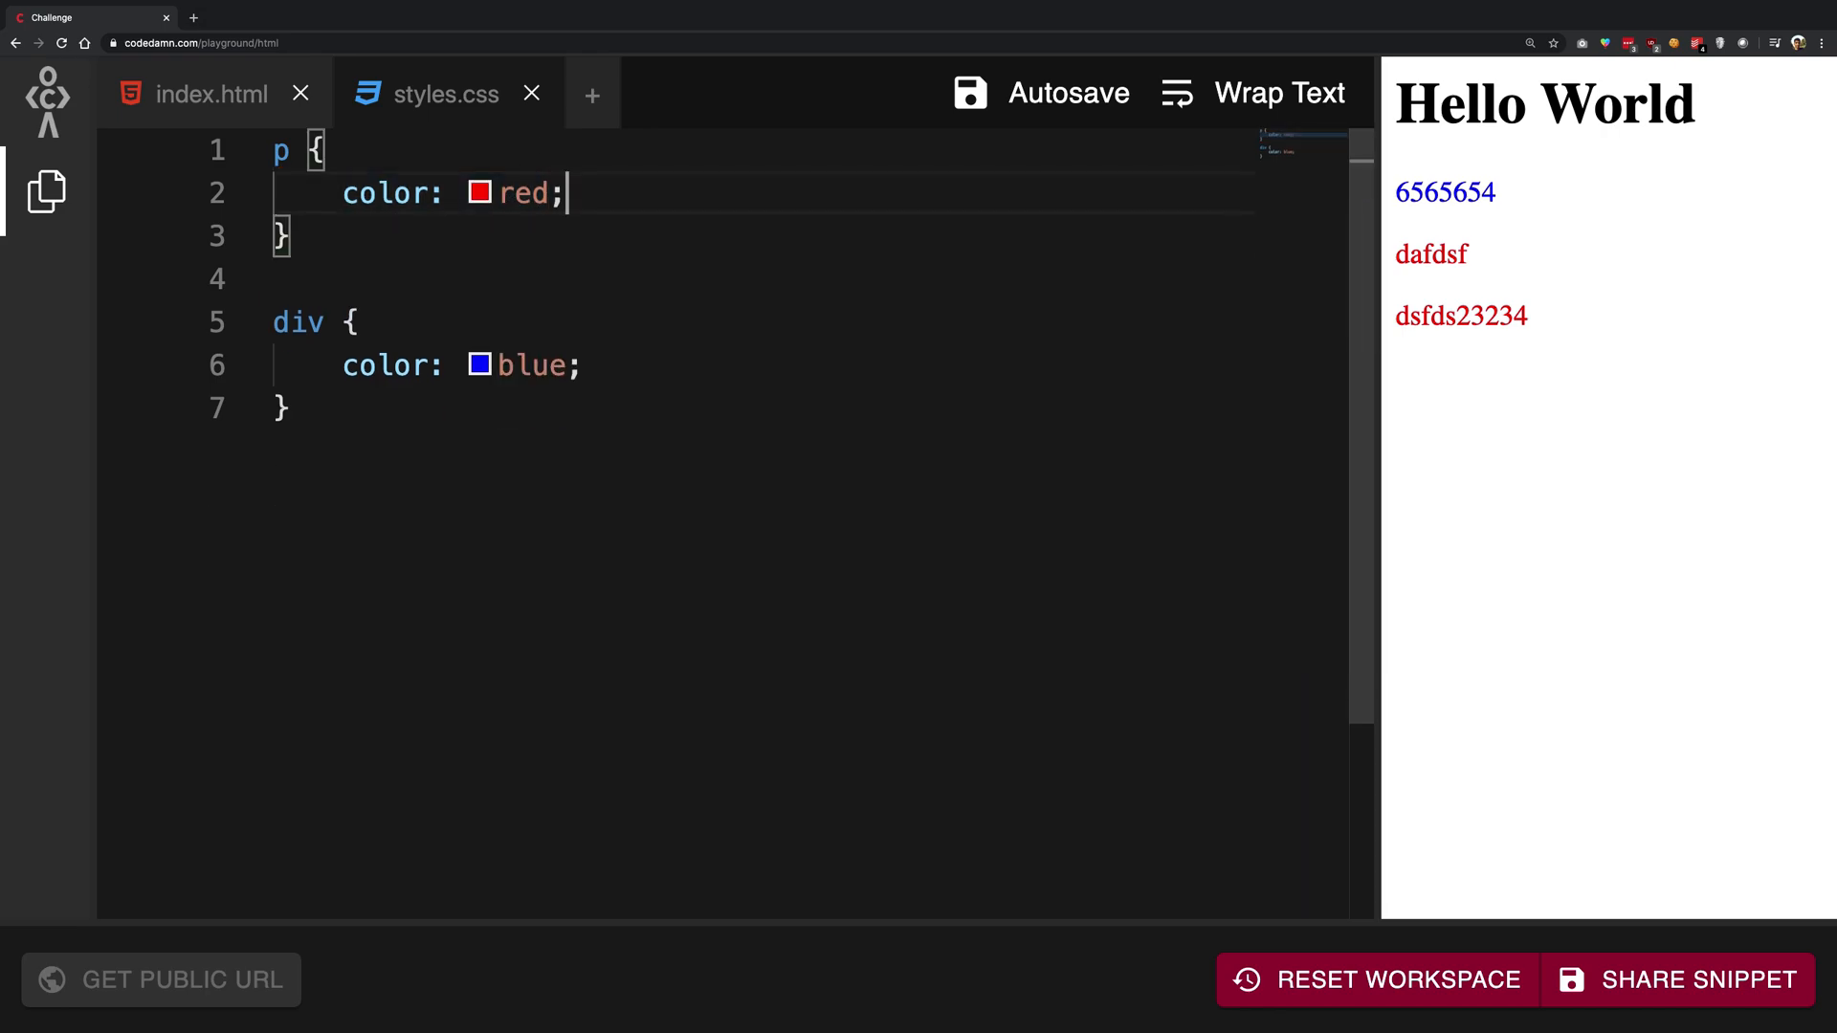
left_click(478, 193)
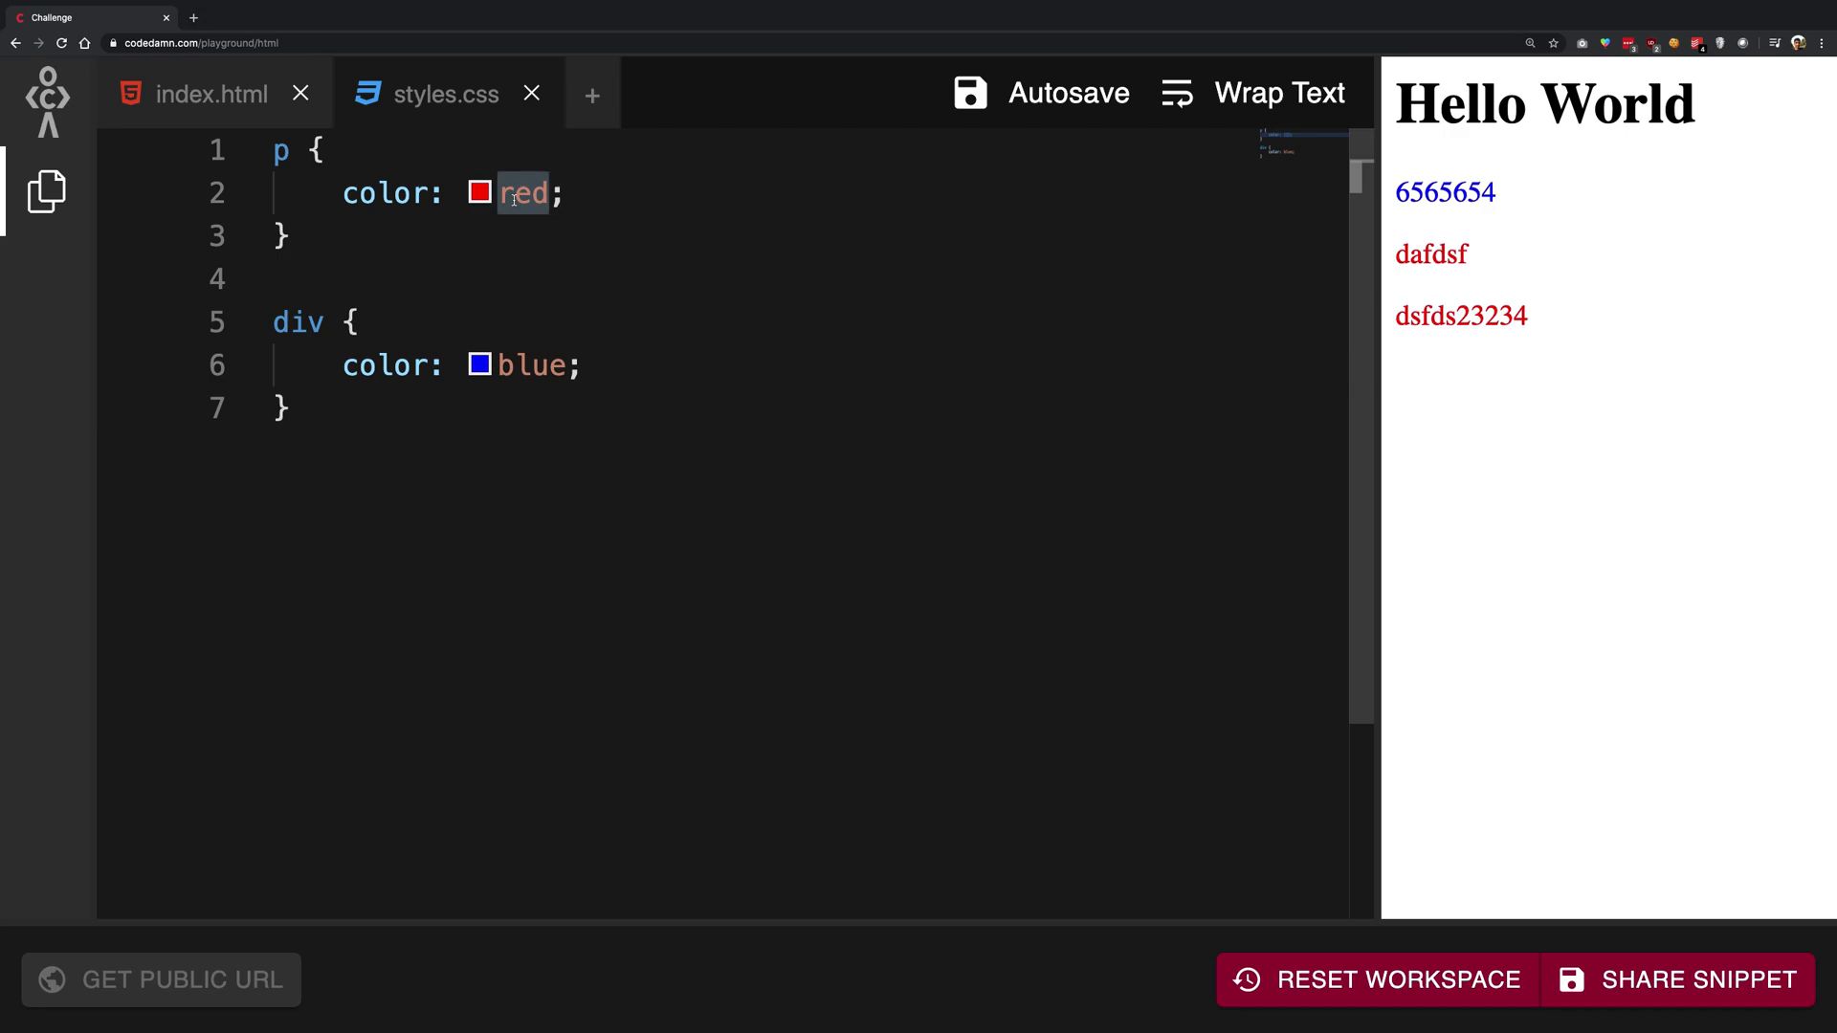
double_click(532, 366)
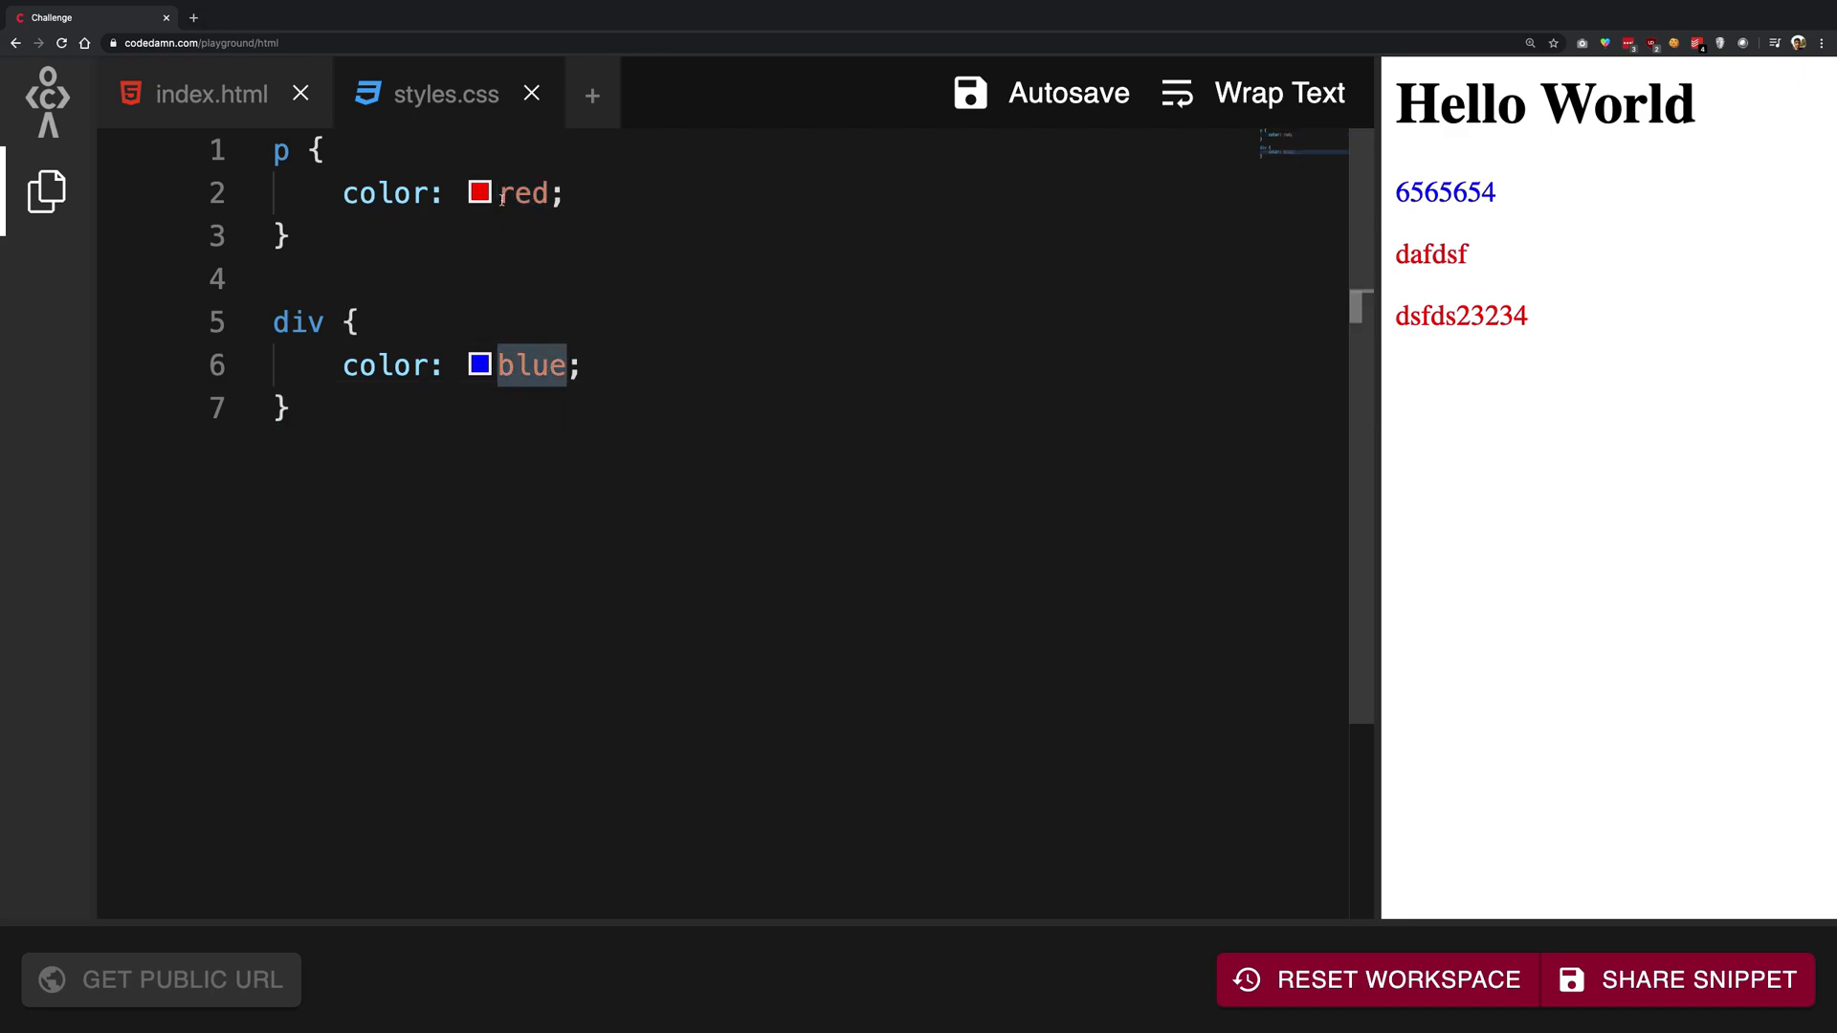
type("\"red\"")
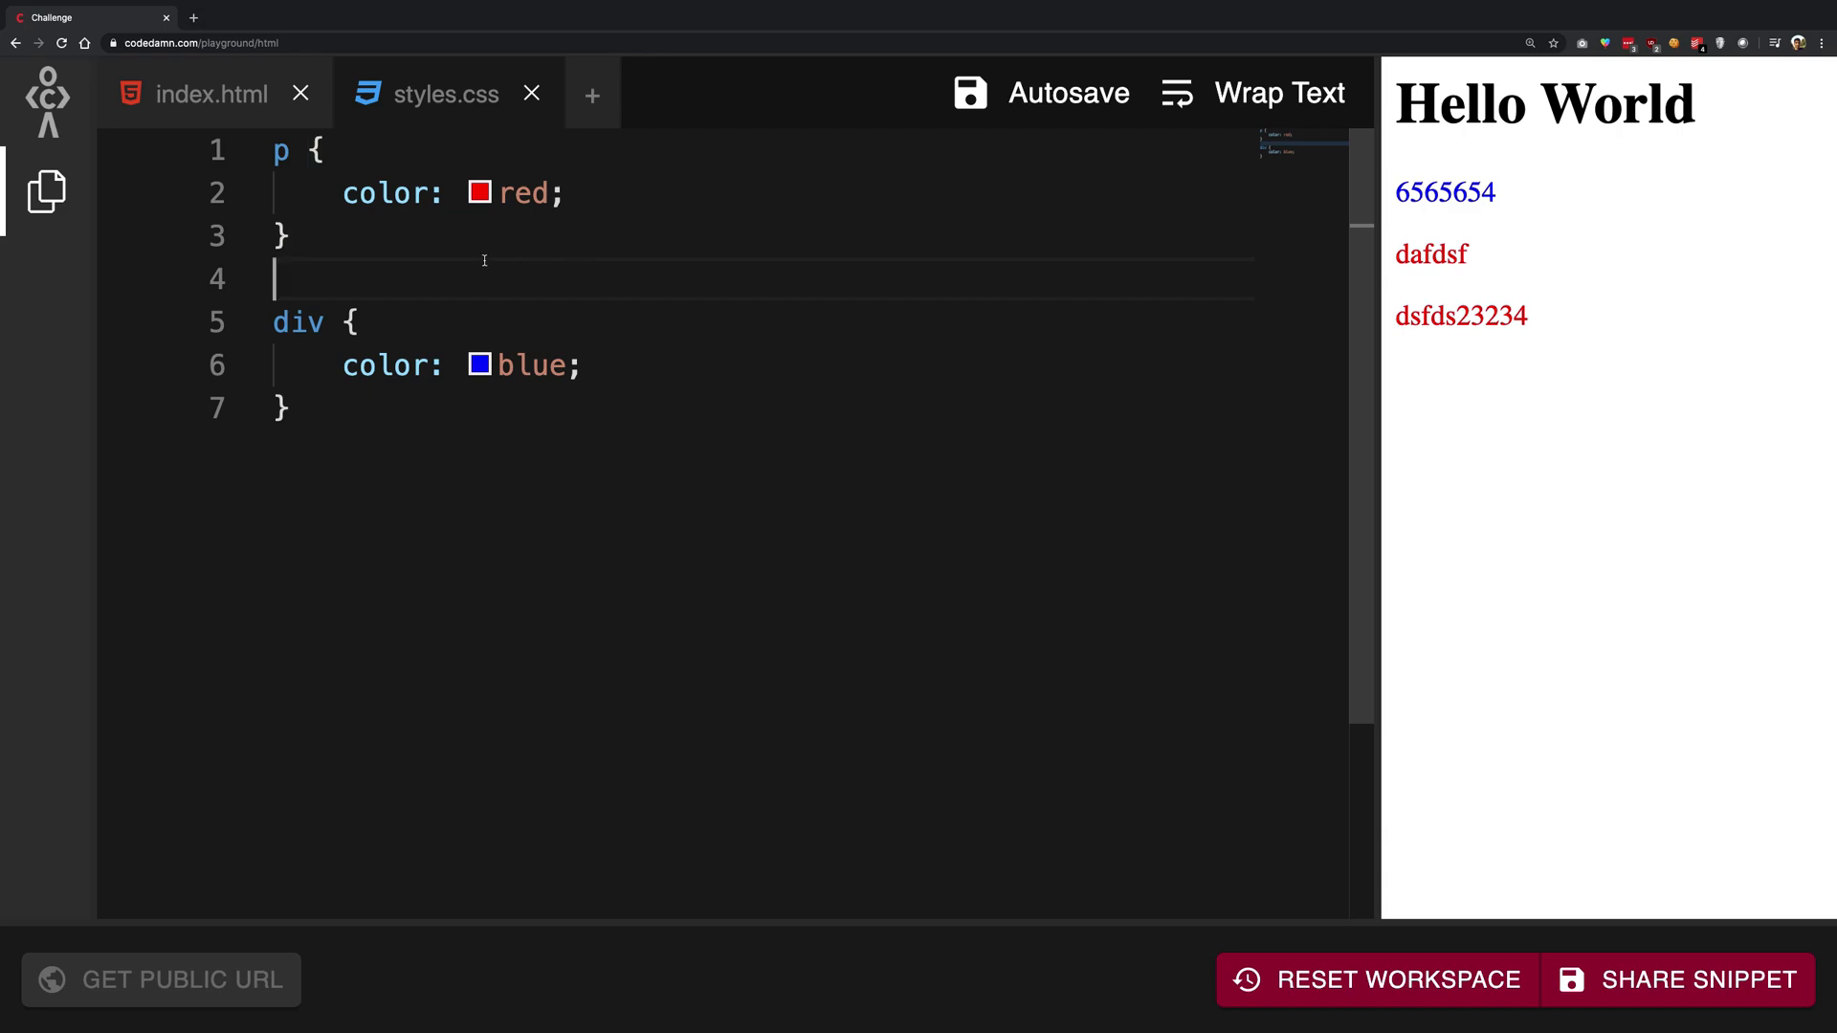
Step: Pick a darker red from the swatch, changing the p color from red to rgb(194, 47, 47)
left_click(478, 191)
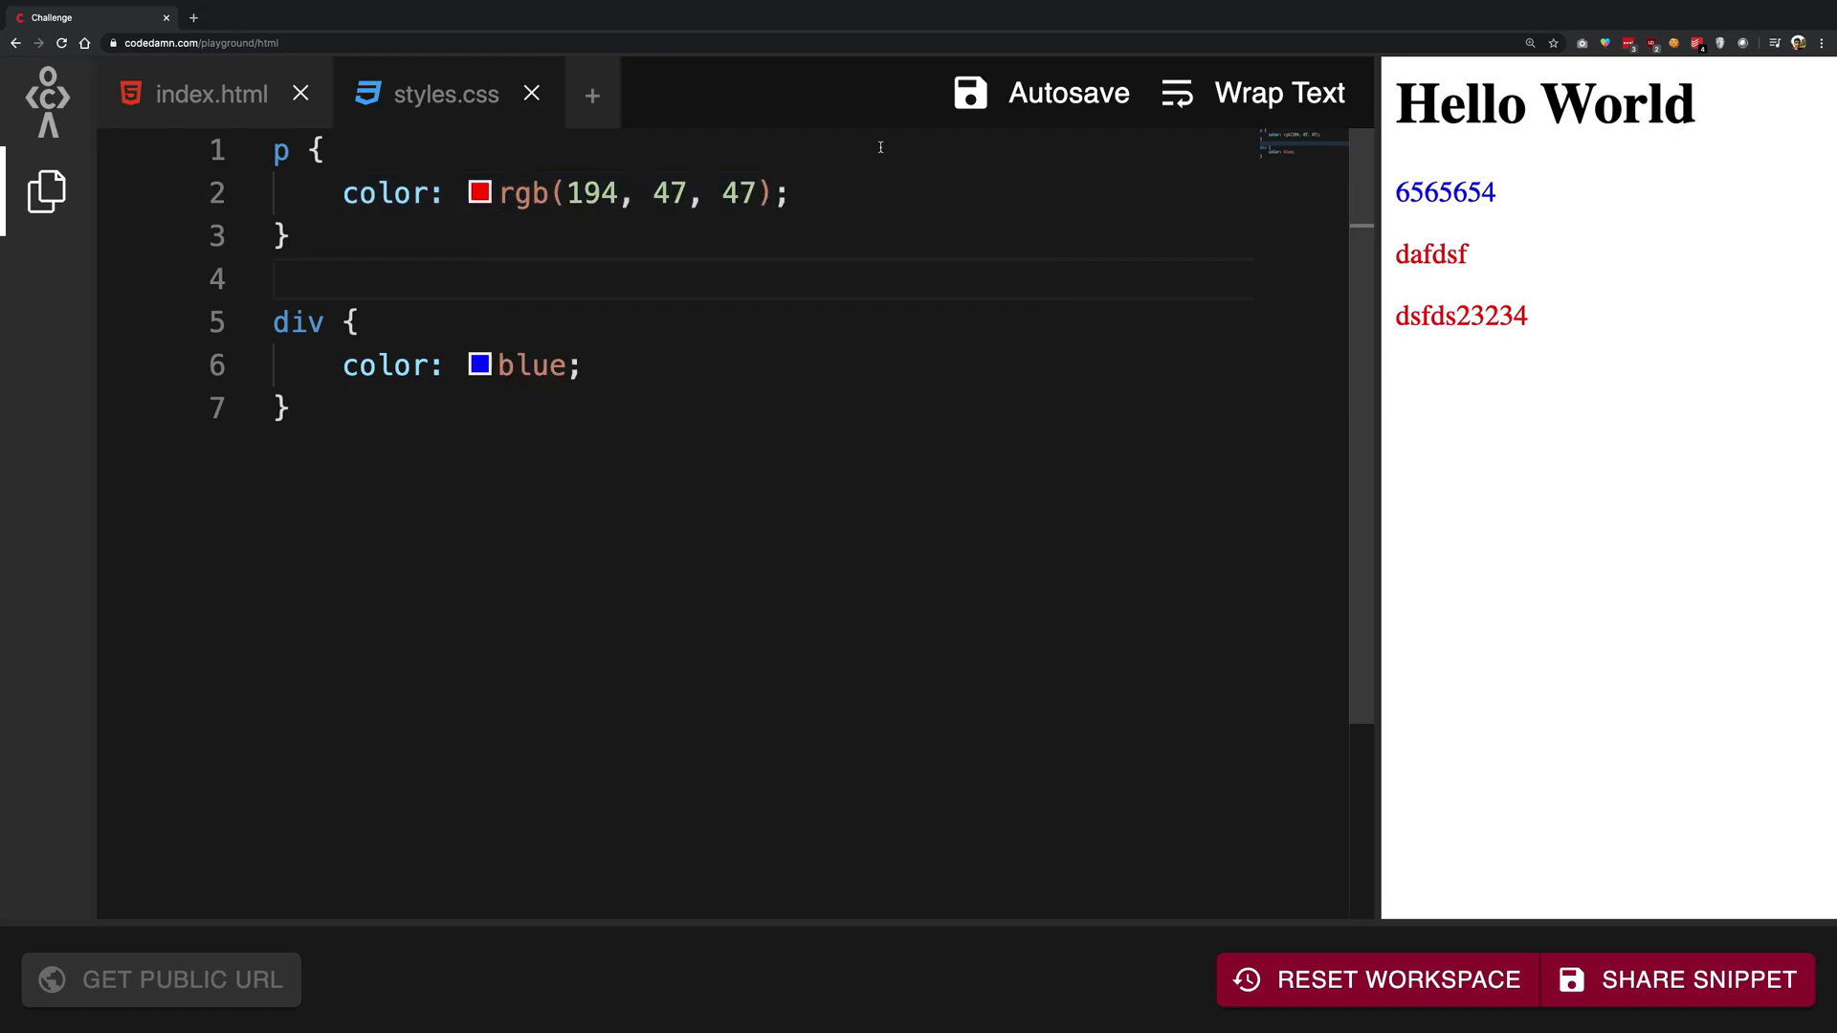
left_click(479, 194)
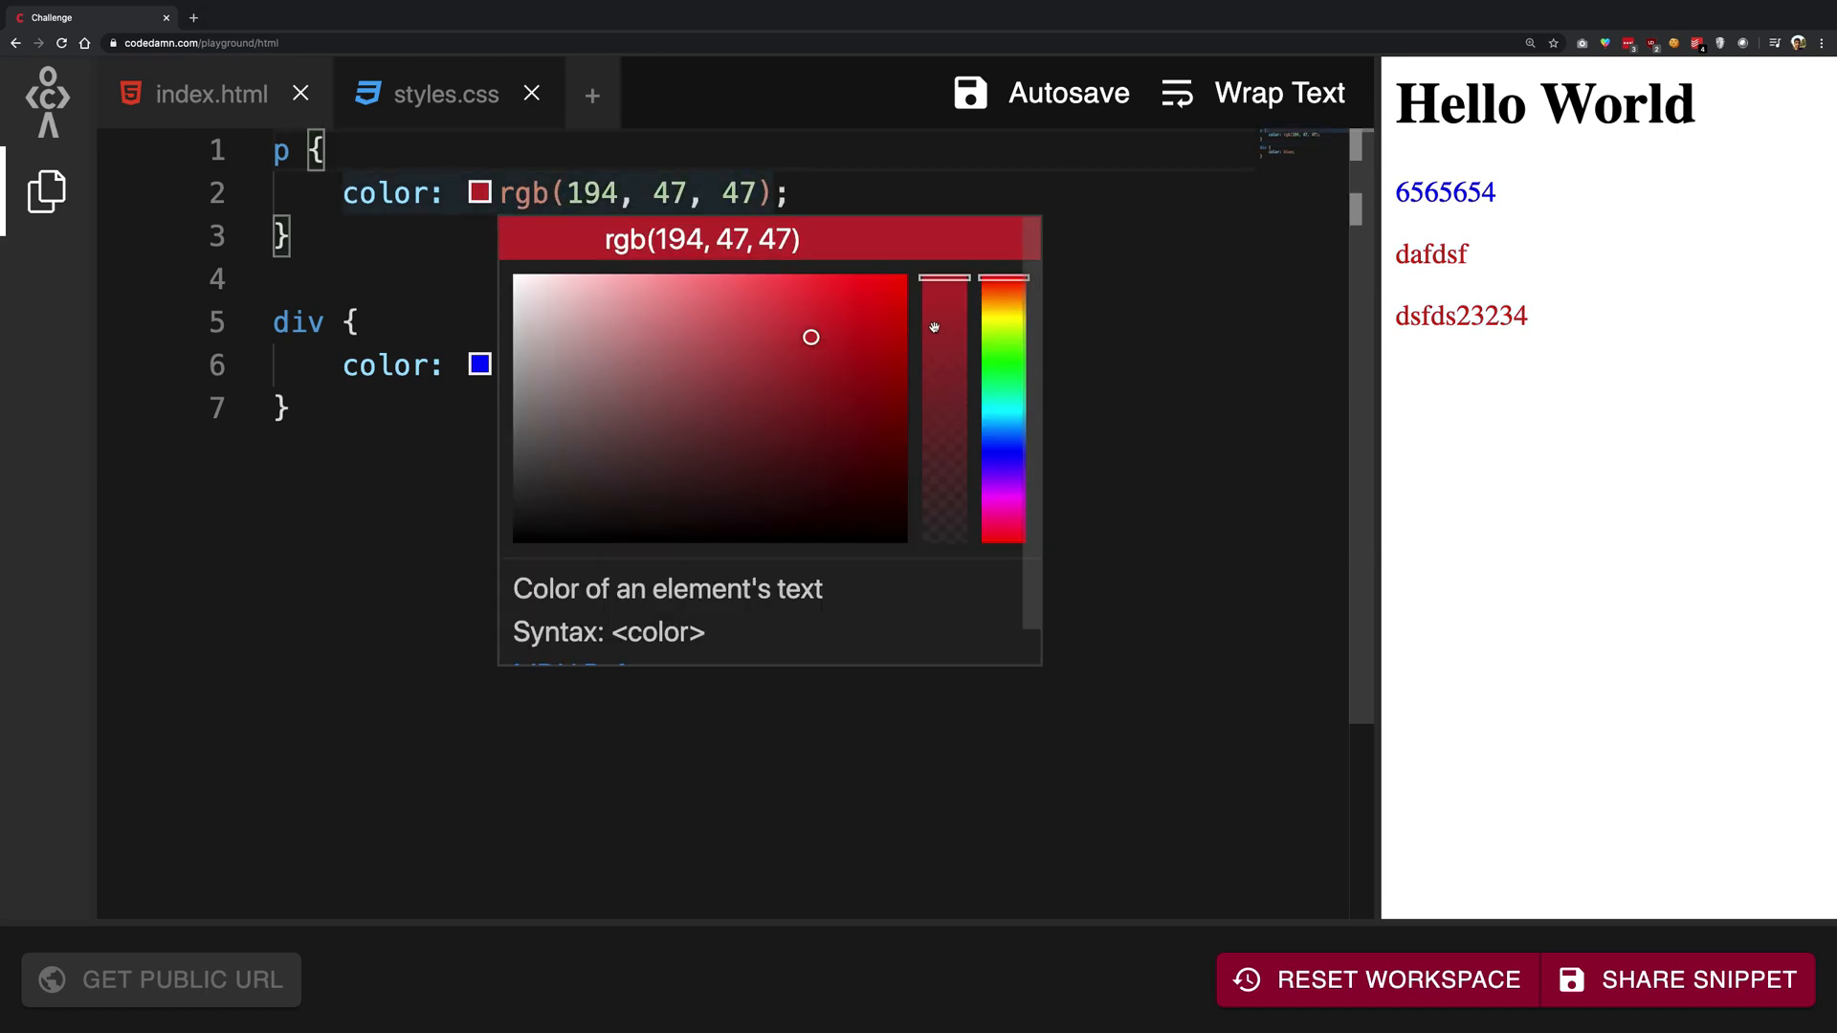